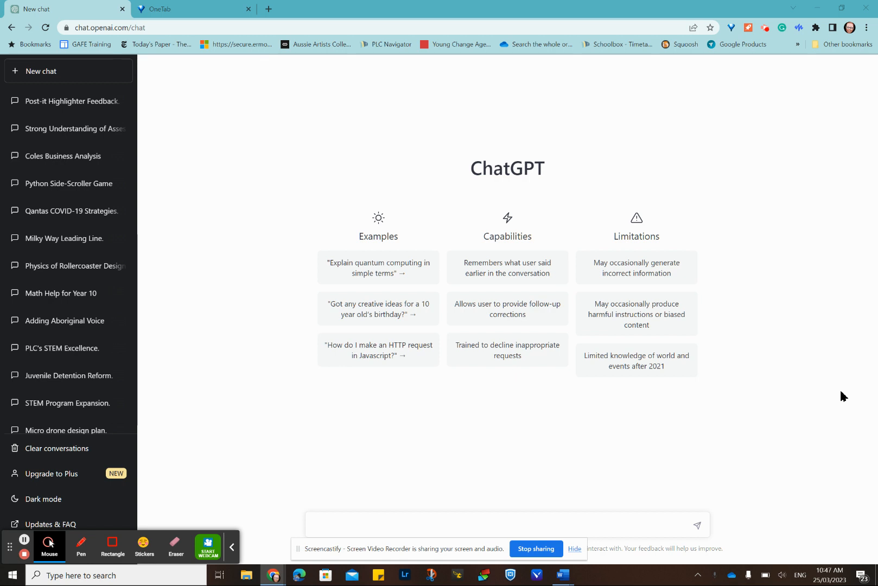
mouse_move(626, 488)
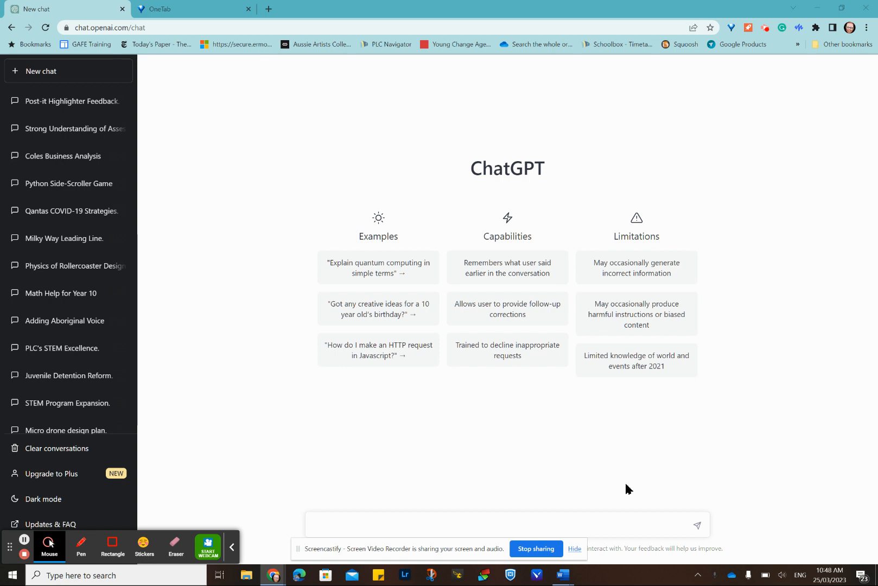
mouse_move(561, 575)
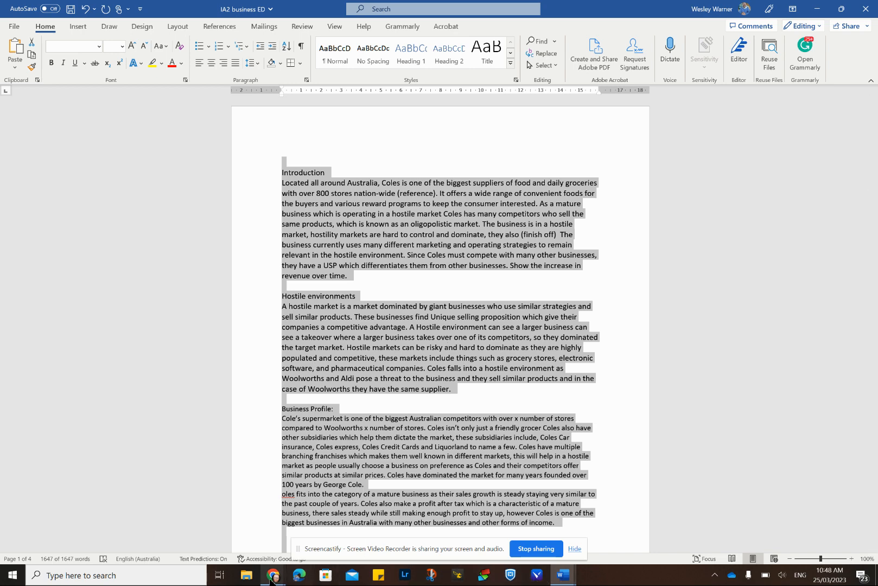
- Paste the entire Coles report into ChatGPT and send it for a summary
left_click(271, 575)
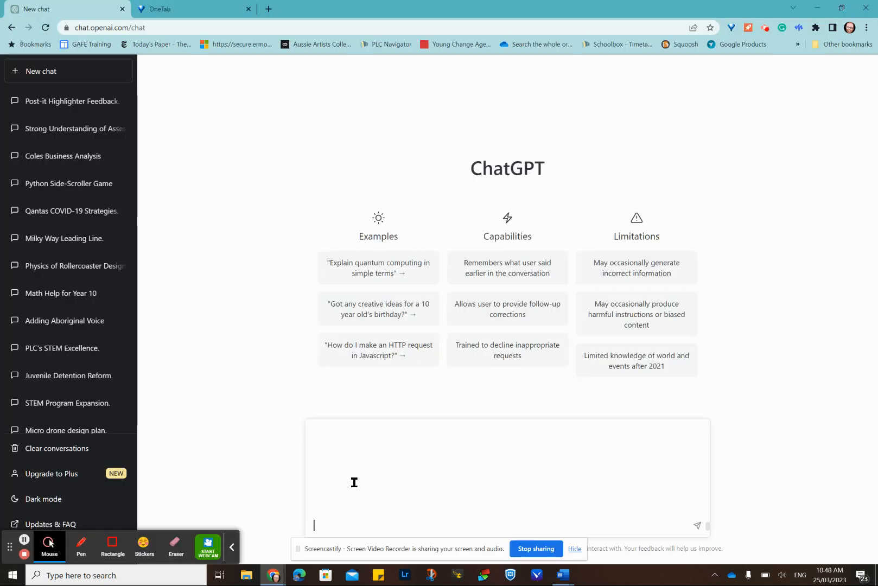
mouse_move(602, 436)
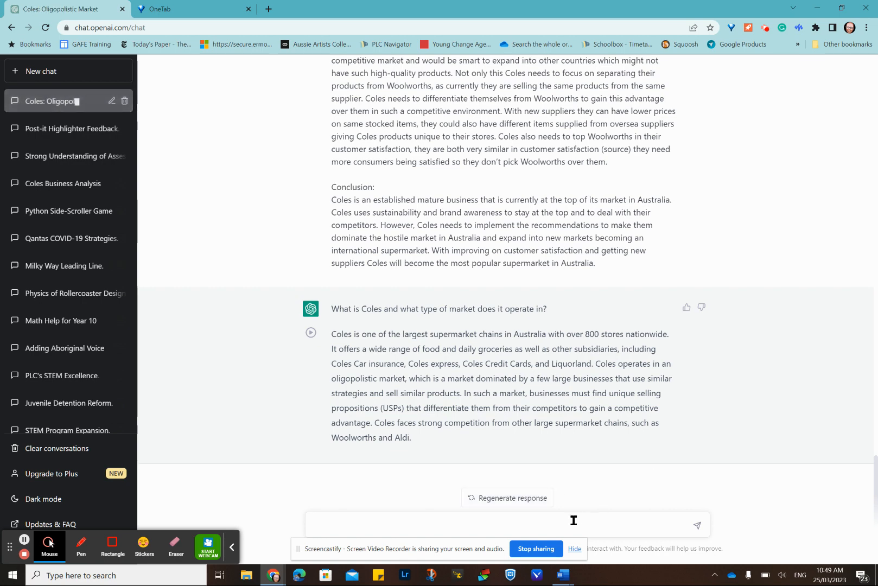
mouse_move(559, 575)
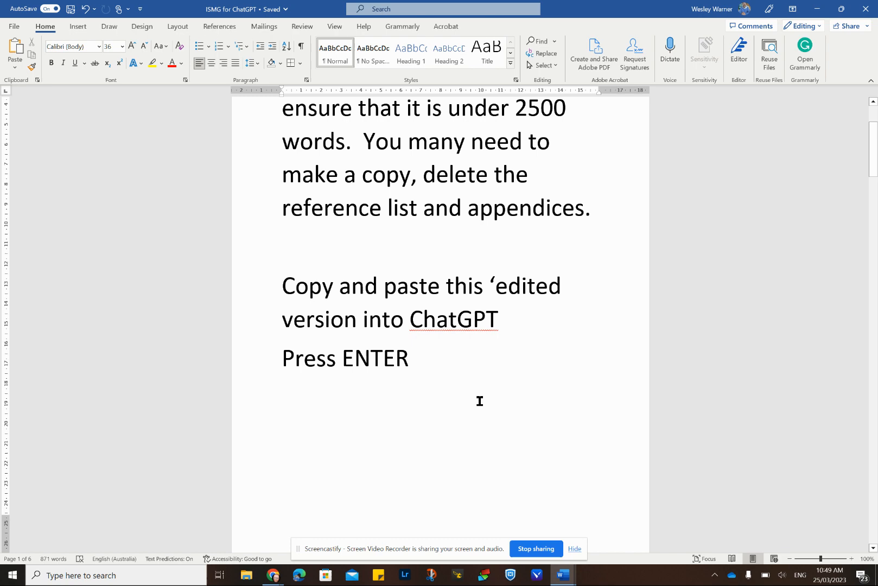
- Put 'Grade the following student paper using the criterion' into the ChatGPT message box
scroll("down", 3)
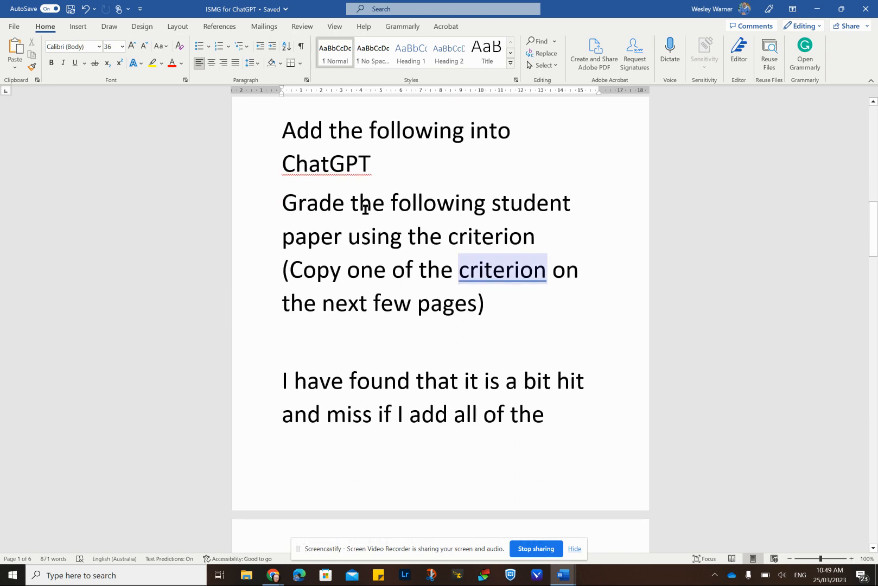
left_click_drag(282, 203, 534, 237)
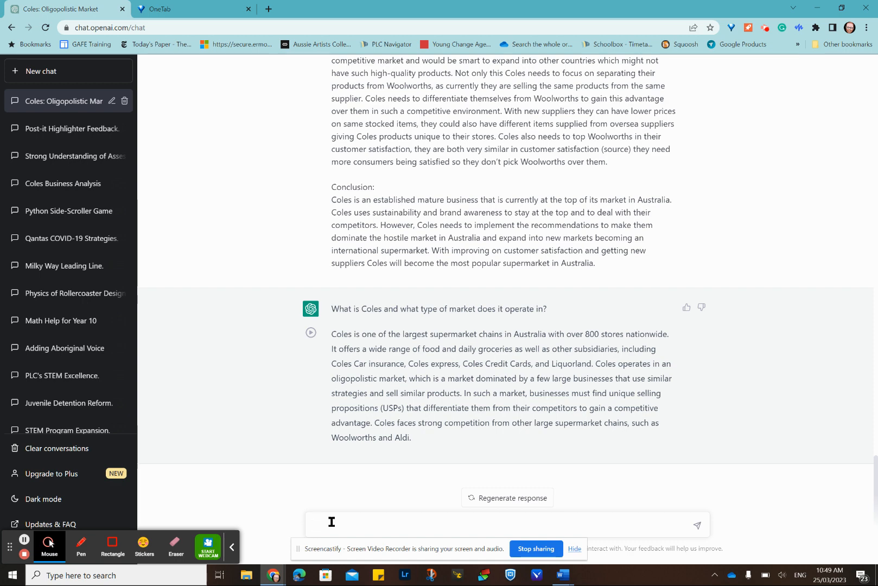
type("Grade the following student paper using the criterion")
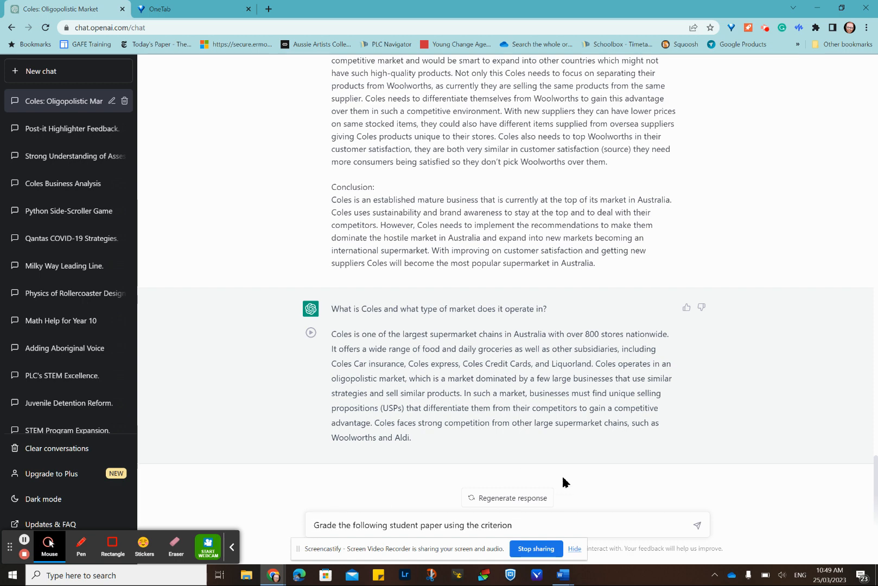
- Select the Describing Criterion heading and its marks table in Word
left_click(560, 575)
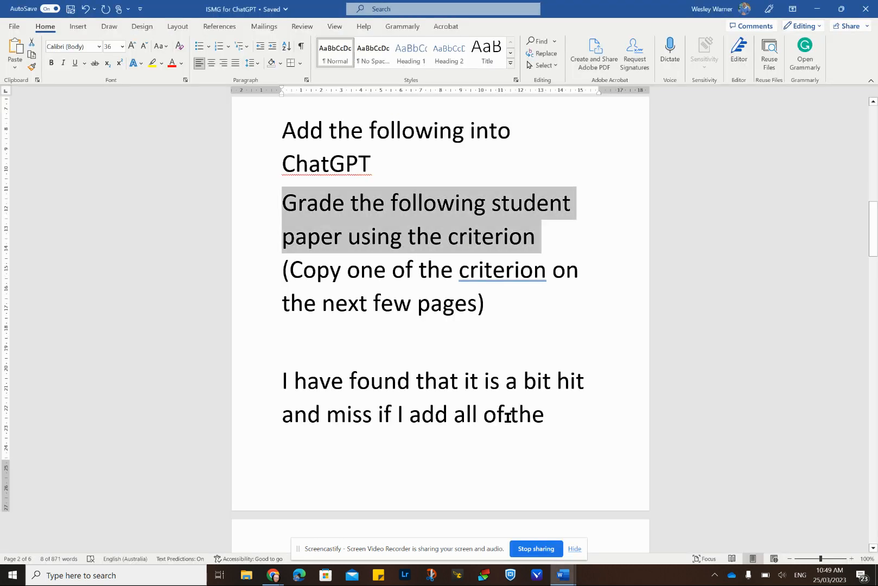
scroll("down", 3)
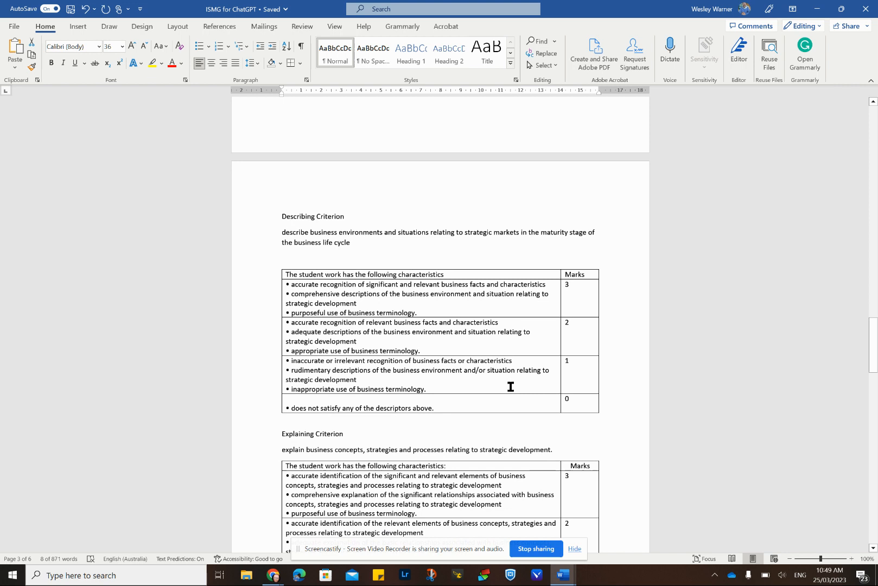
mouse_move(282, 215)
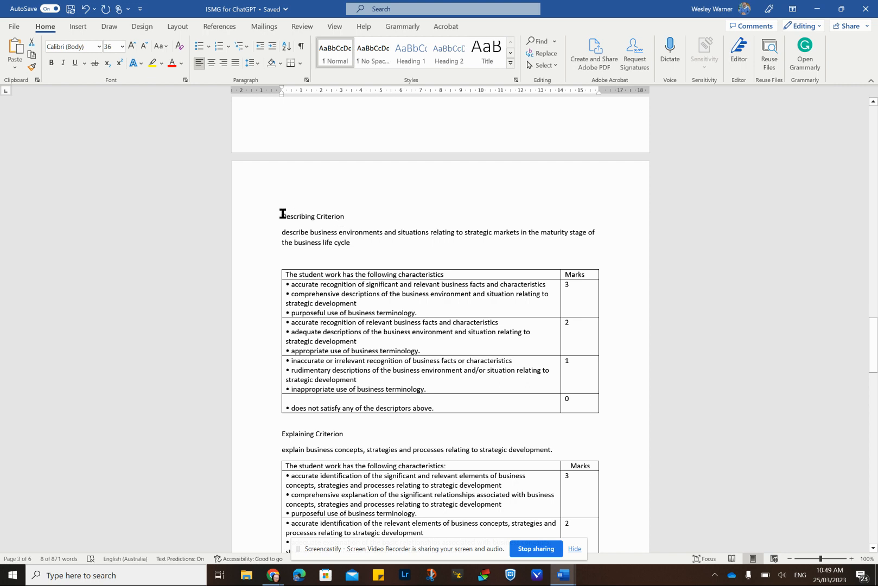
left_click_drag(281, 213, 596, 413)
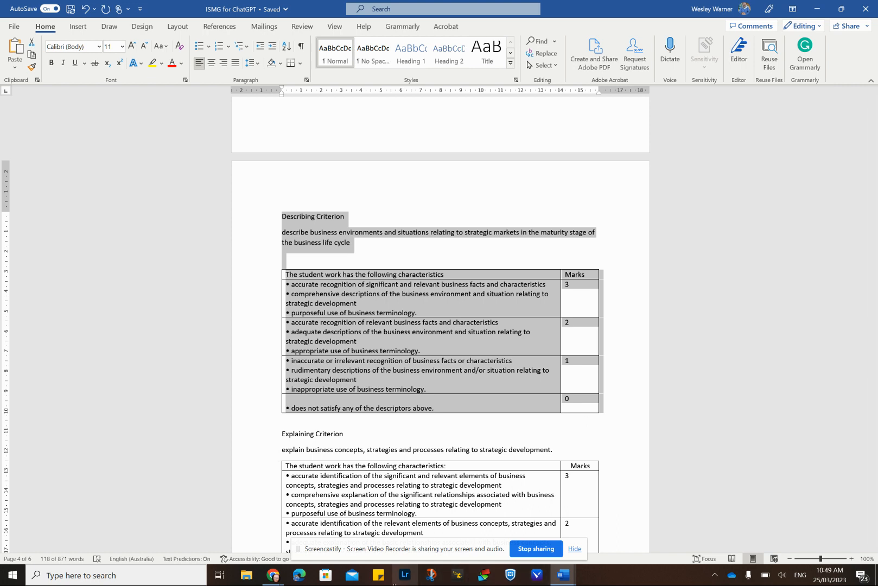
mouse_move(273, 576)
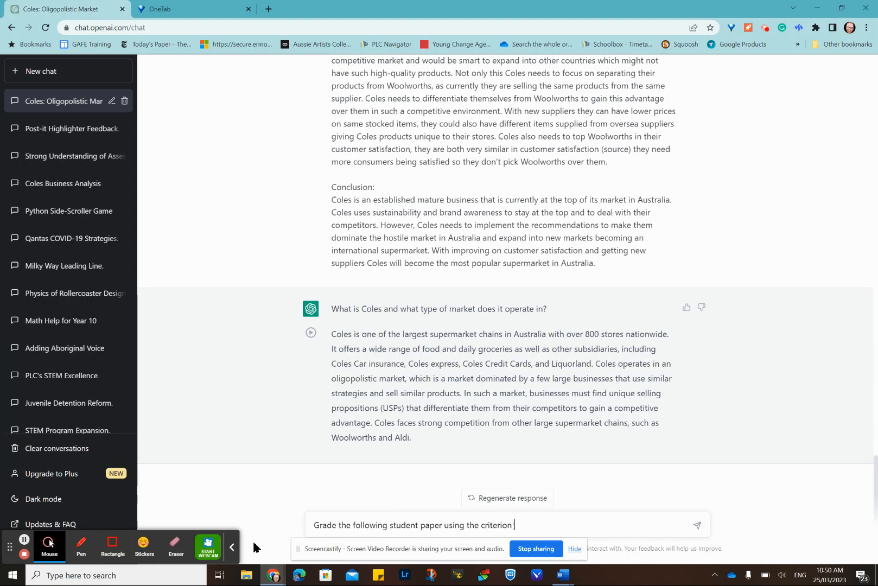
mouse_move(582, 476)
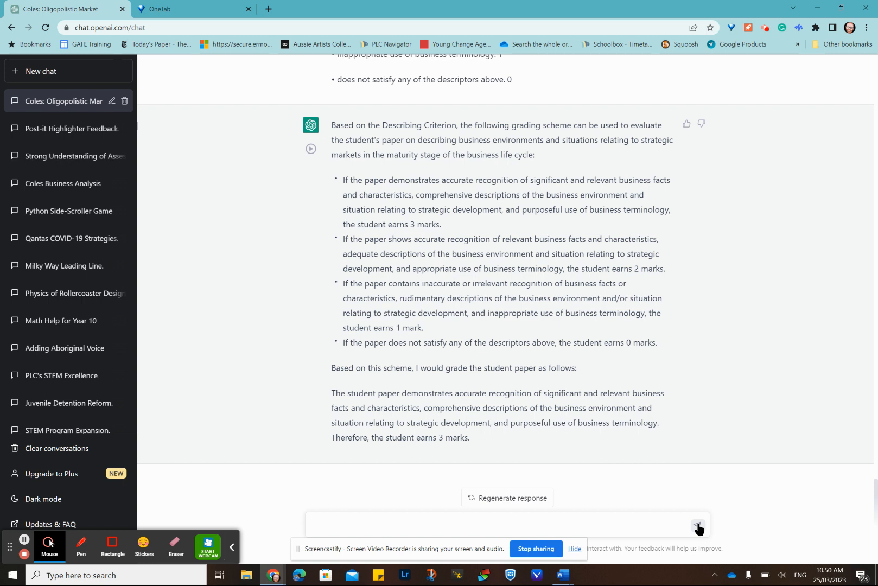
mouse_move(508, 420)
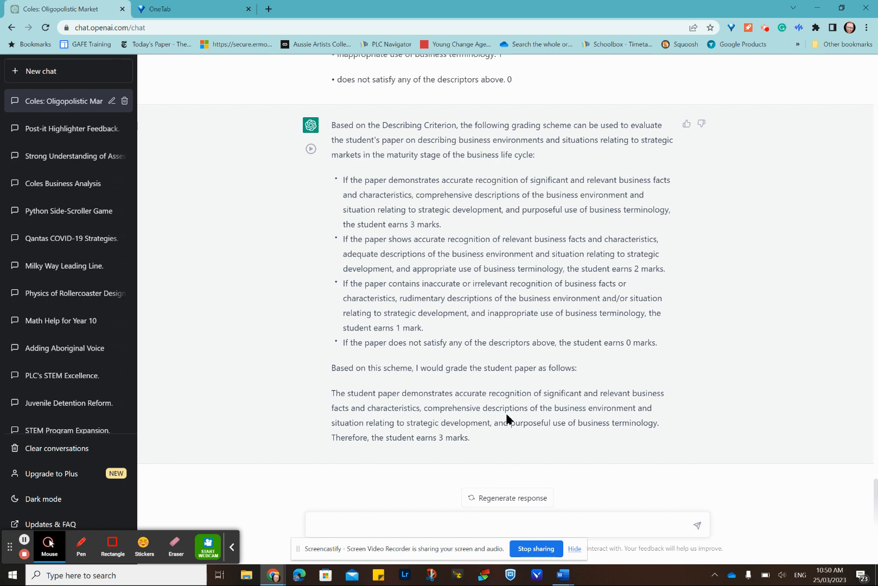
- Send the Describing Criterion grading prompt, then return to the instructions document
left_click(558, 575)
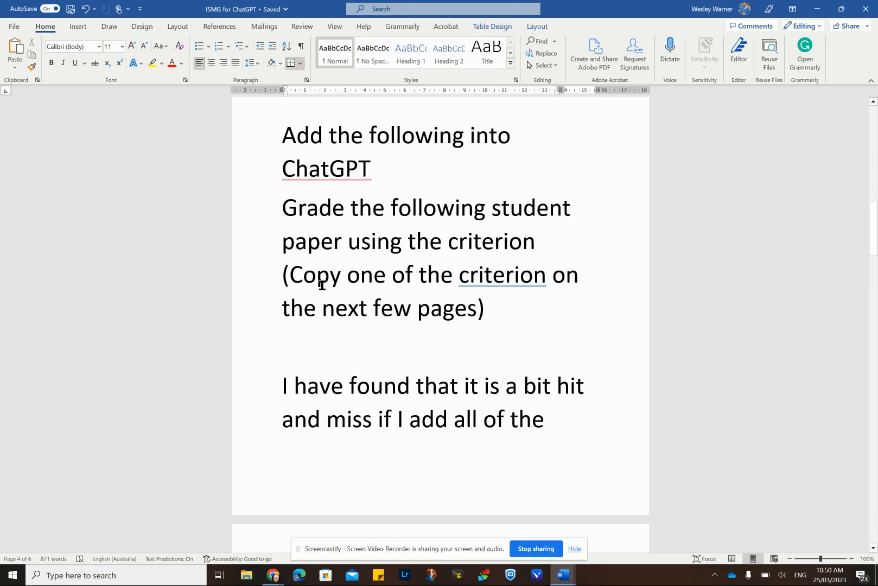
- Enter the grading prompt sentence as a new ChatGPT message
left_click_drag(282, 208, 542, 242)
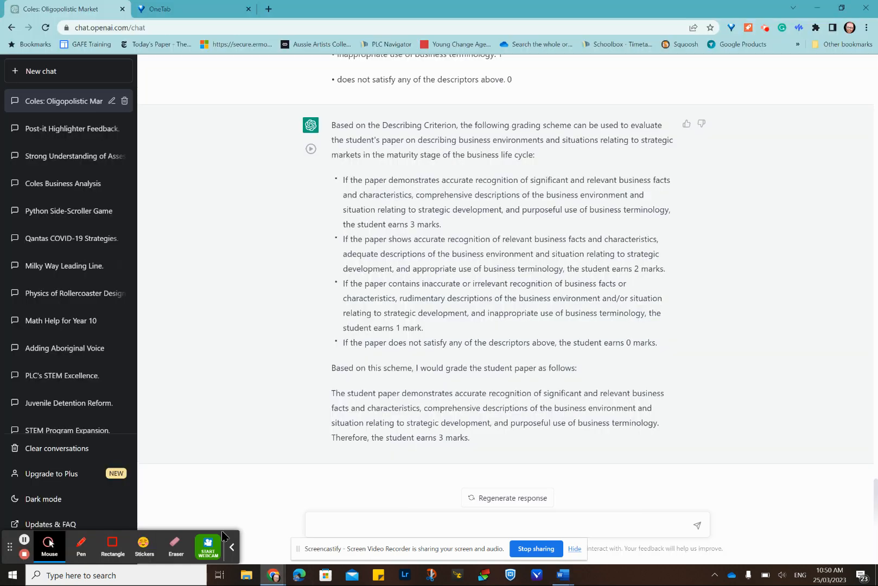
left_click(347, 523)
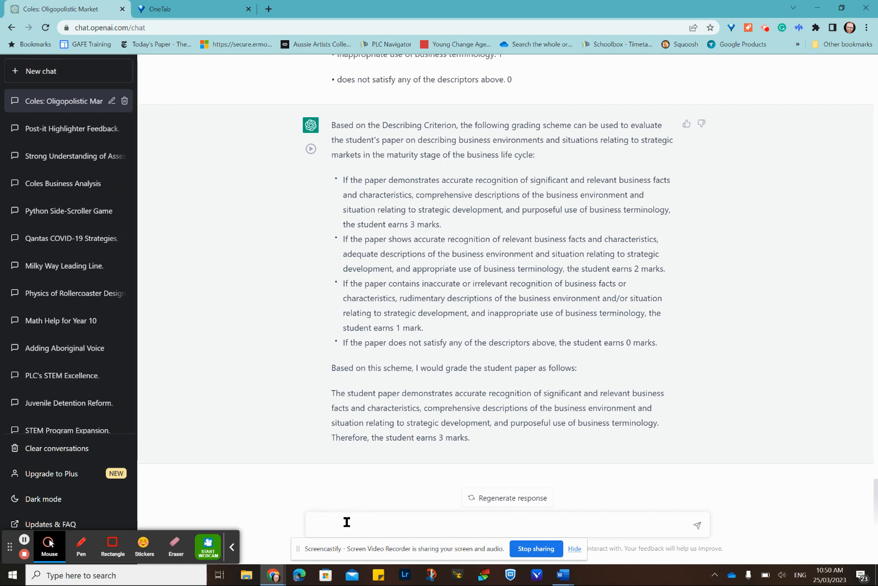
type("Grade the following student paper using the criterion")
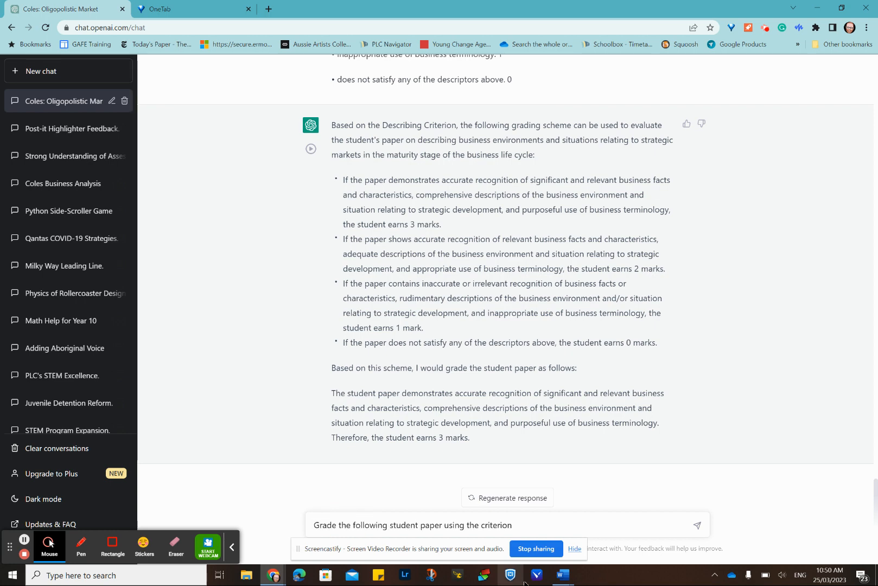
- Locate the Explaining Criterion table in Word and bring it to ChatGPT
left_click(563, 575)
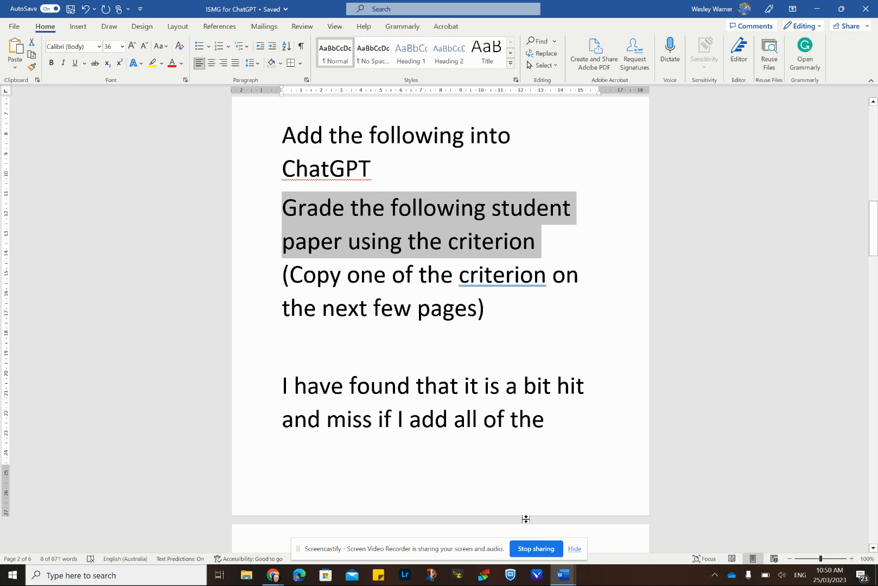
scroll("down", 3)
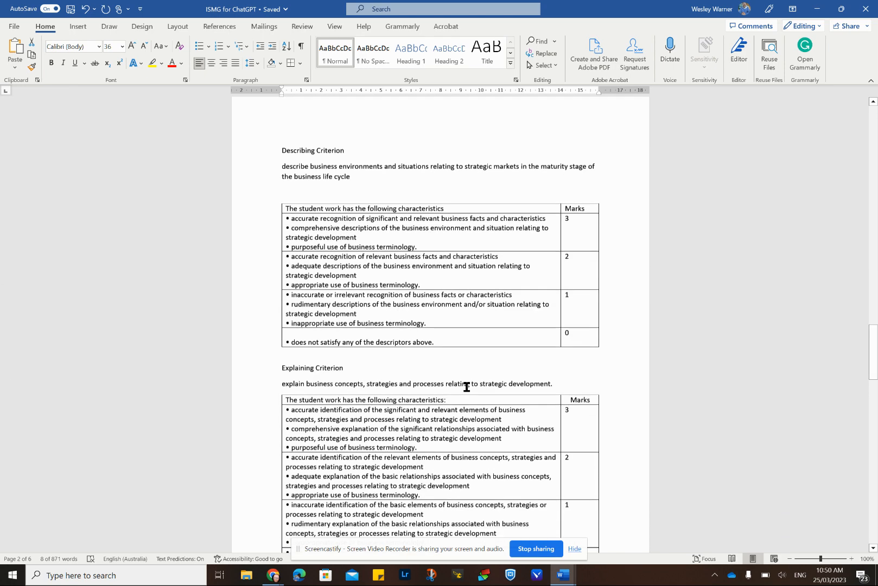
scroll("down", 3)
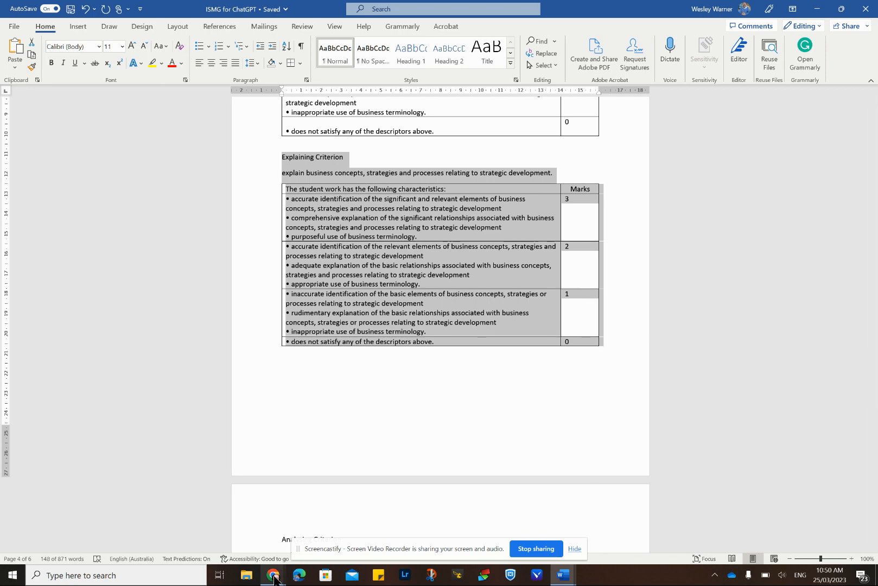
left_click(270, 575)
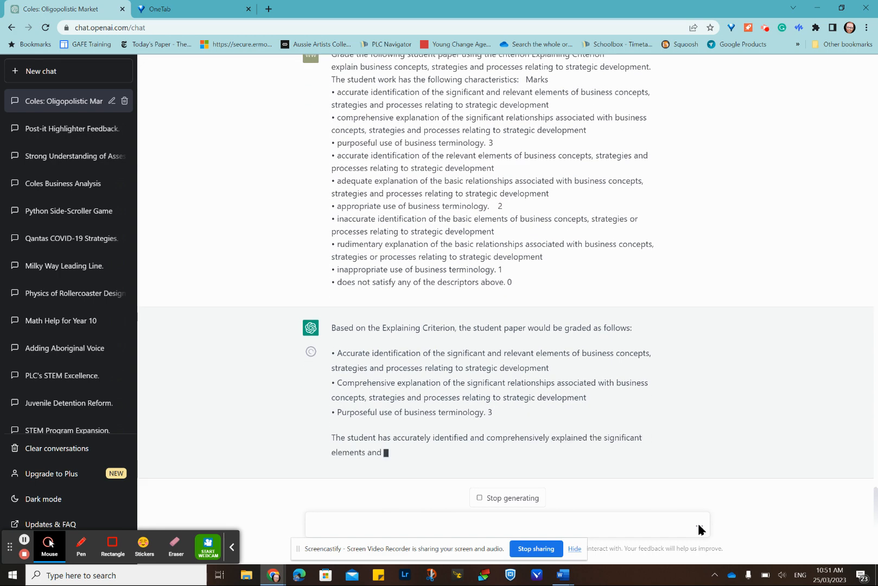
- Send the Explaining Criterion prompt and scroll through ChatGPT's grade-3 reply
scroll("down", 3)
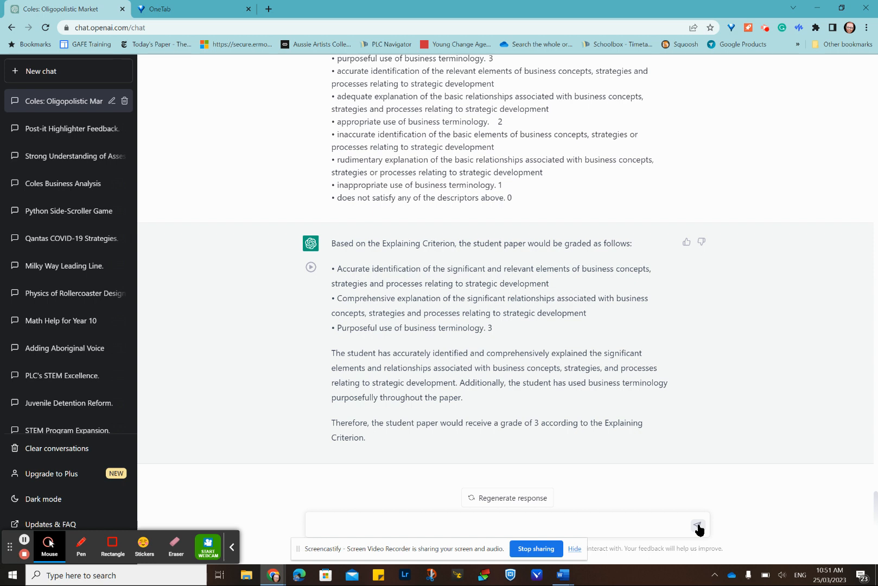
mouse_move(588, 558)
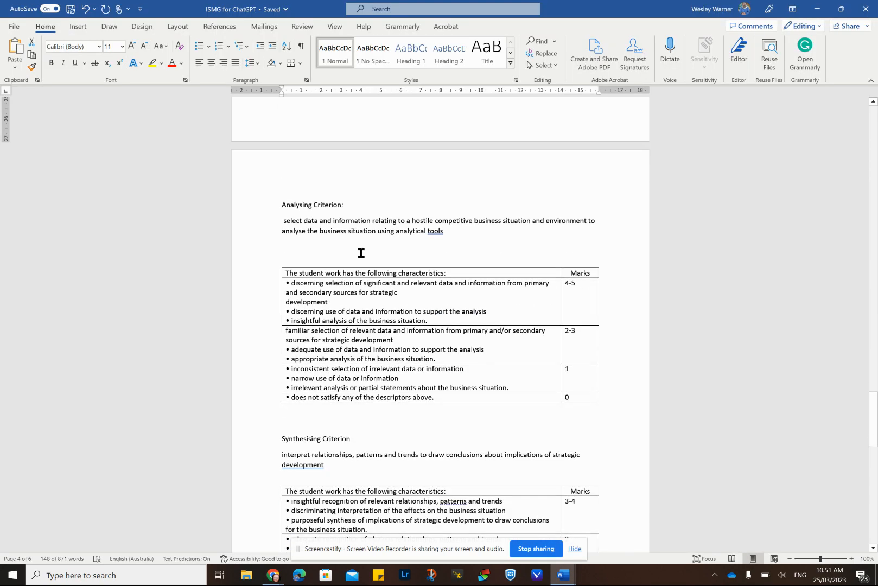
- Enter the grading prompt sentence in a new ChatGPT message
scroll("down", 3)
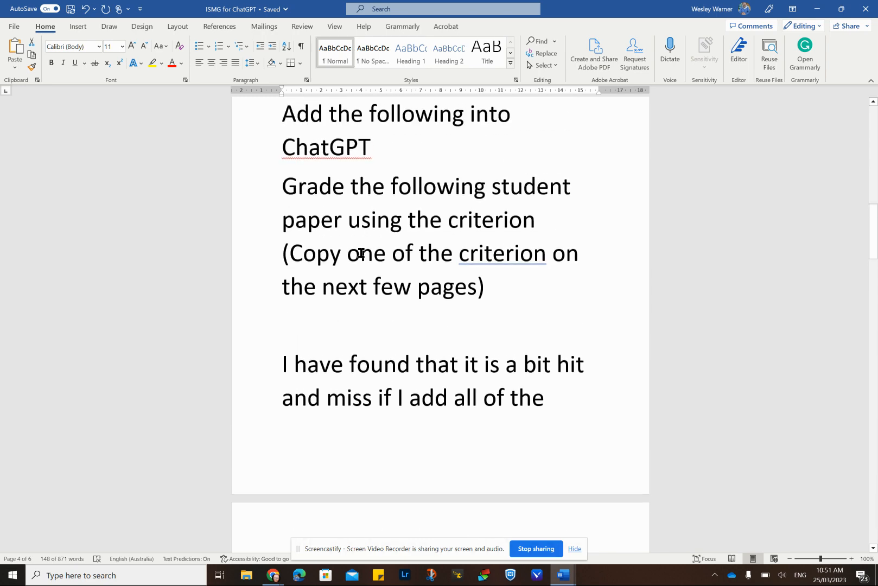
scroll("down", 3)
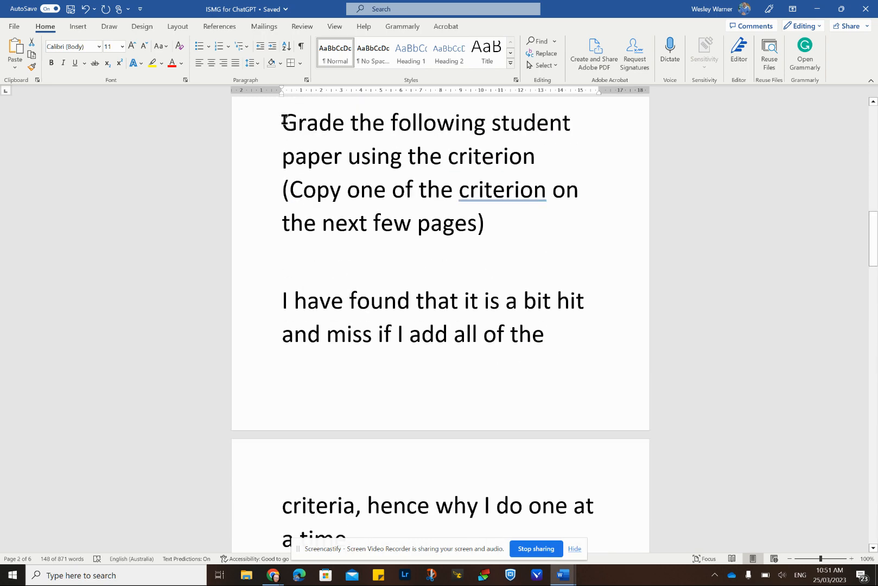
left_click_drag(282, 122, 534, 157)
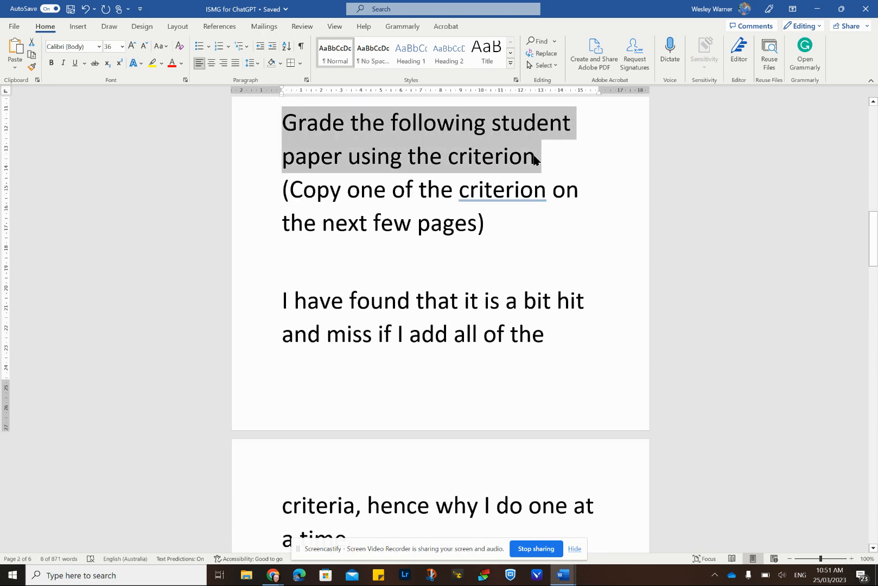
left_click(273, 576)
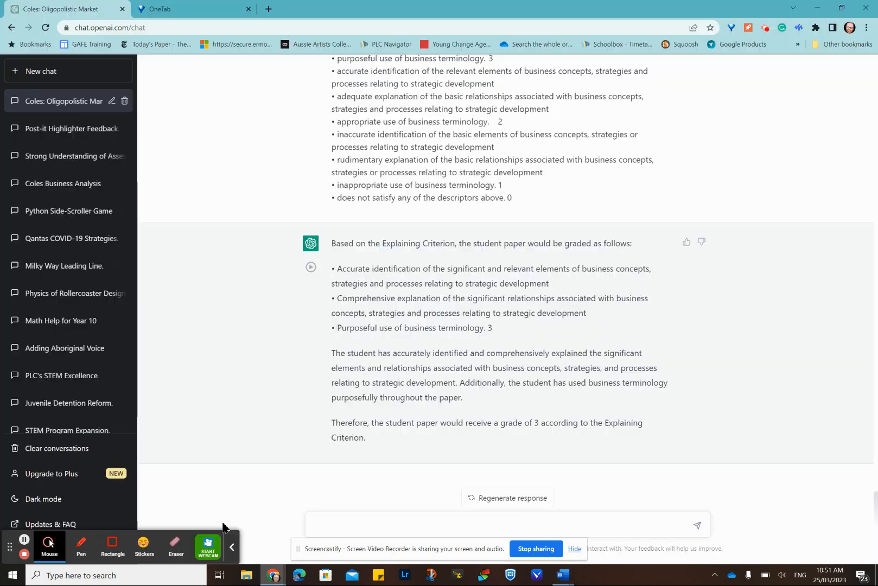
left_click(396, 523)
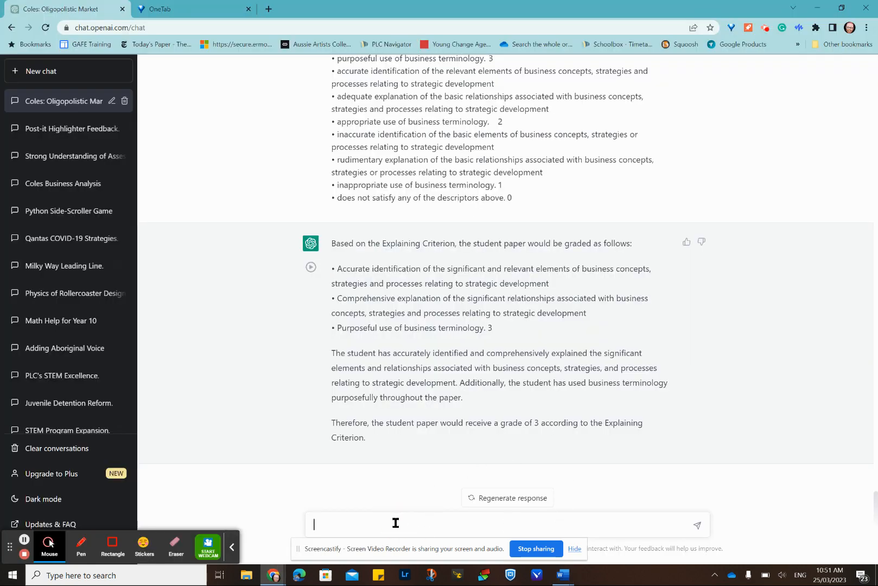
type("Grade the following student paper using the criterion")
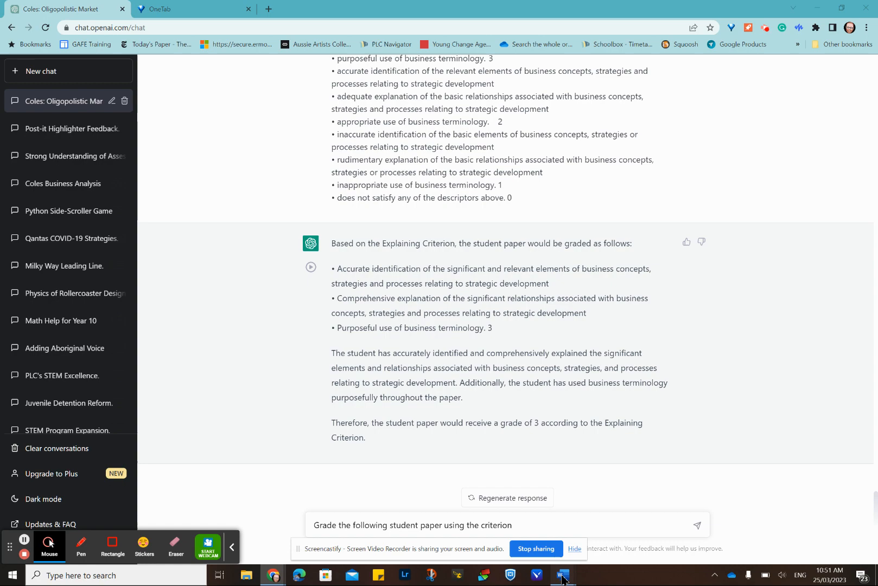
- Copy the Analysing Criterion description and table from Word into ChatGPT
left_click(563, 575)
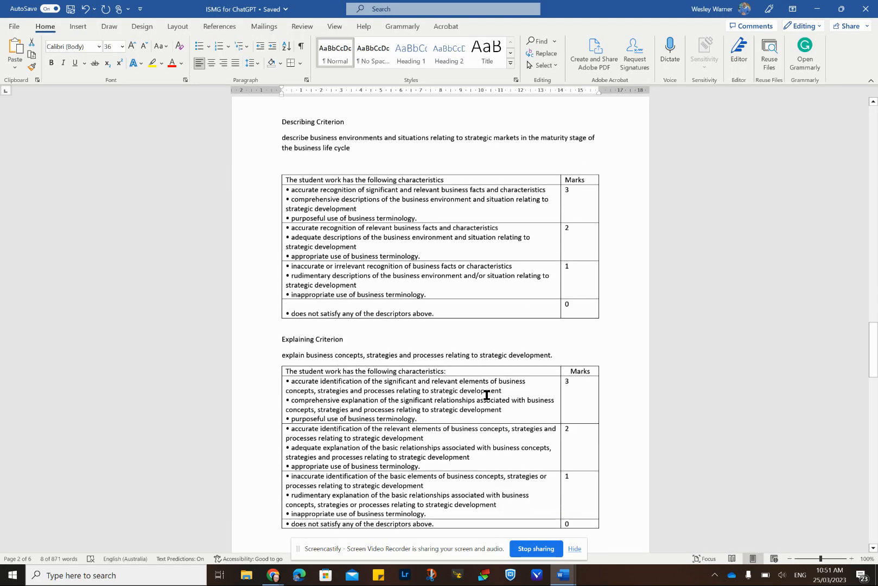
scroll("down", 3)
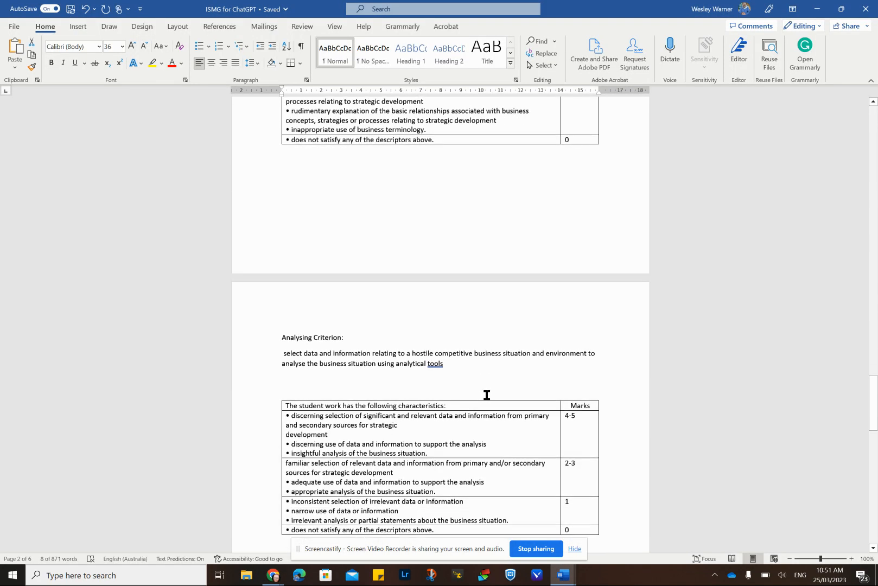
scroll("down", 3)
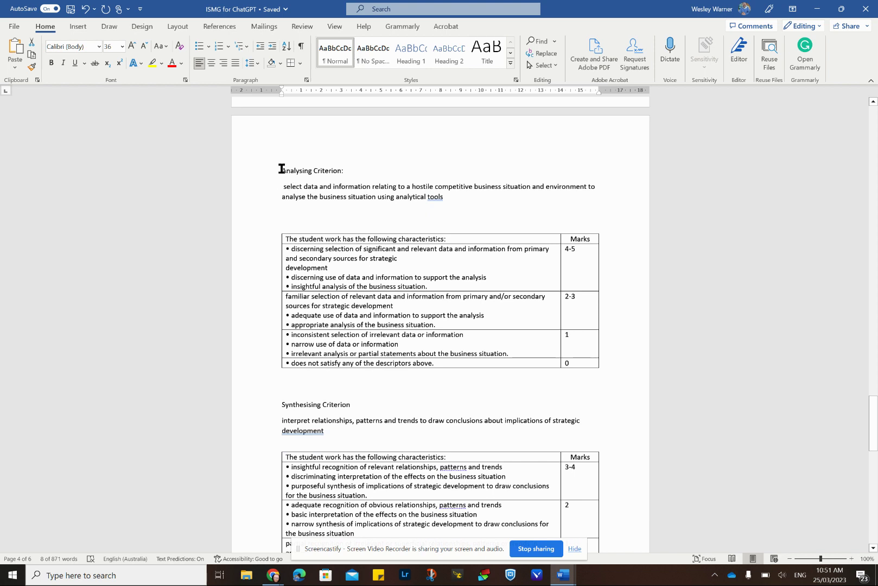
left_click_drag(280, 168, 611, 372)
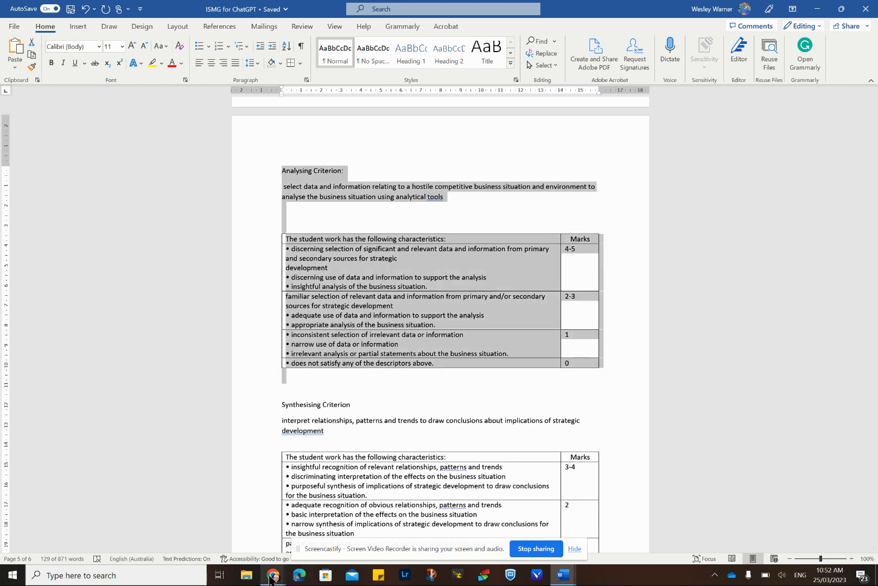
left_click(272, 576)
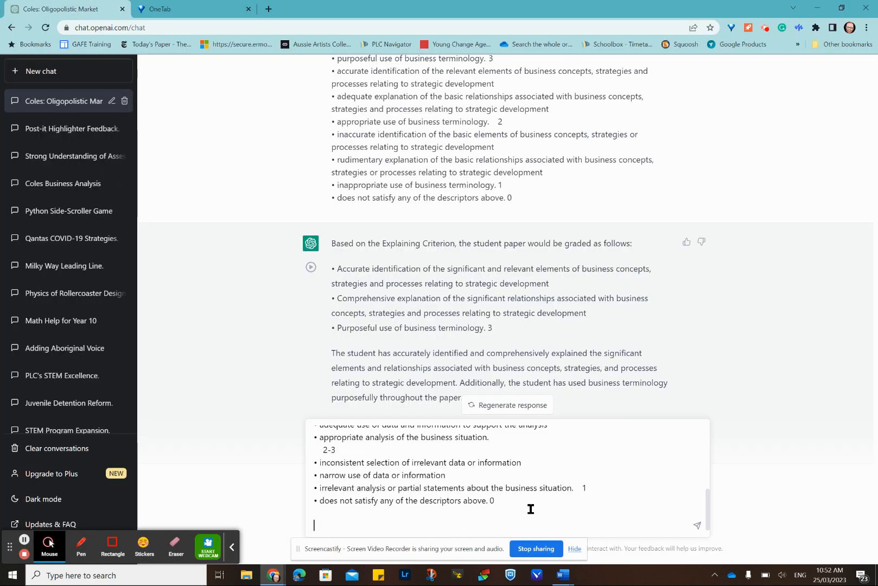
mouse_move(698, 526)
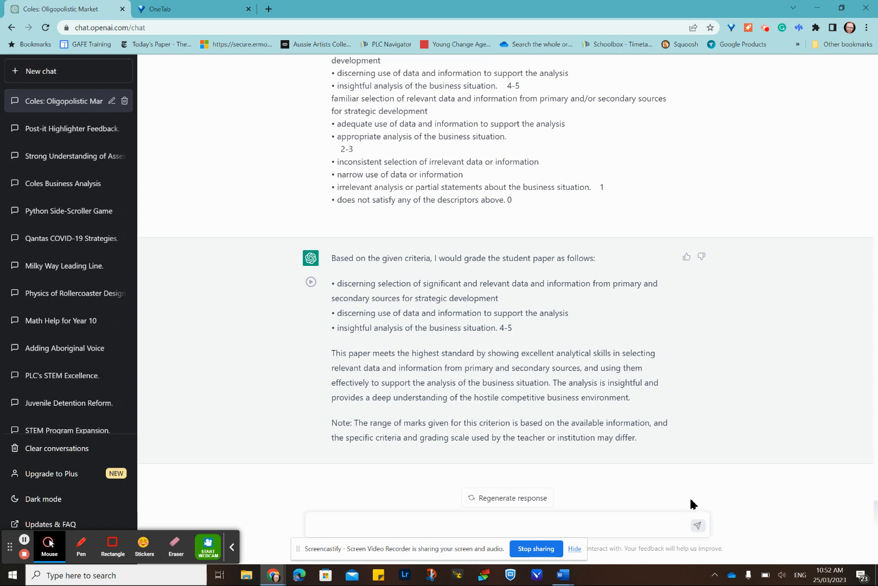
mouse_move(553, 383)
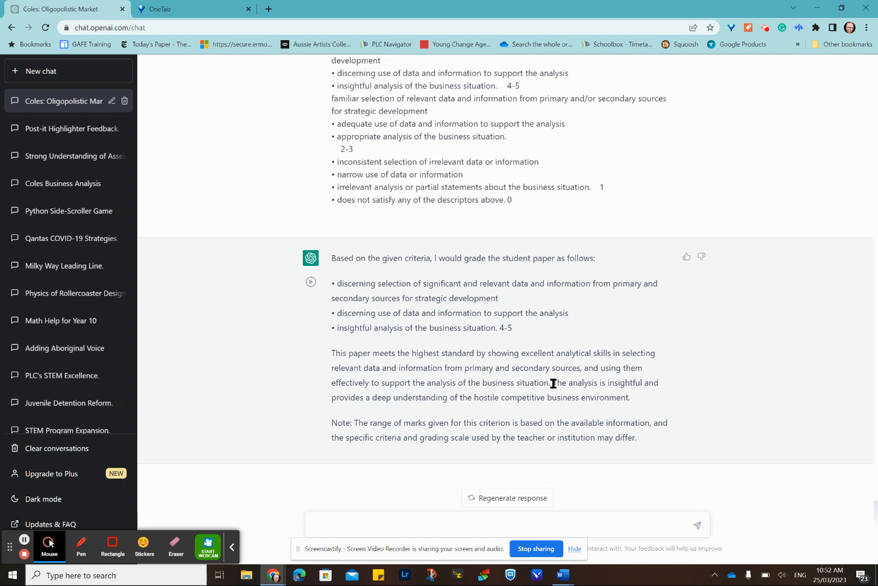
mouse_move(562, 383)
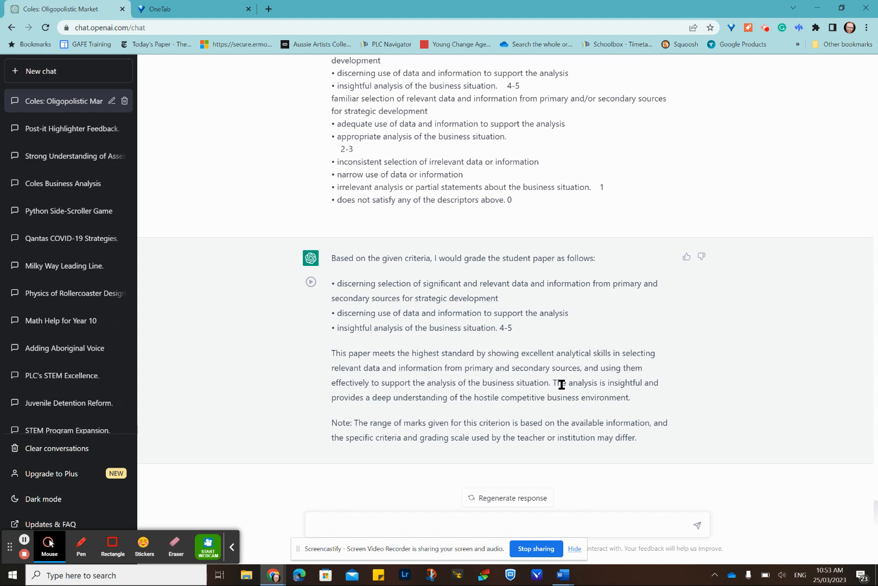
mouse_move(561, 575)
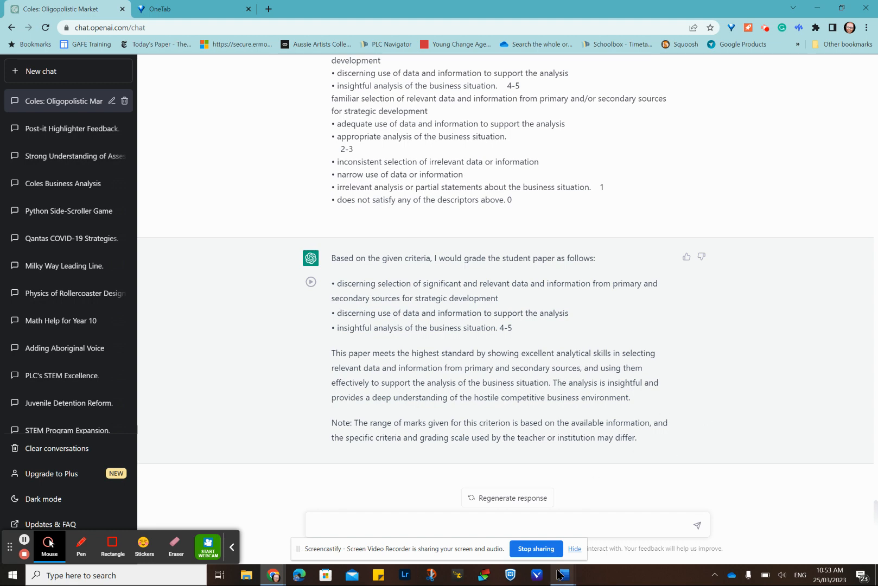
- Reword the Analysing Criterion marks 4-5 and 2-3 as '4 or 5' and '2 or 3'
left_click(563, 575)
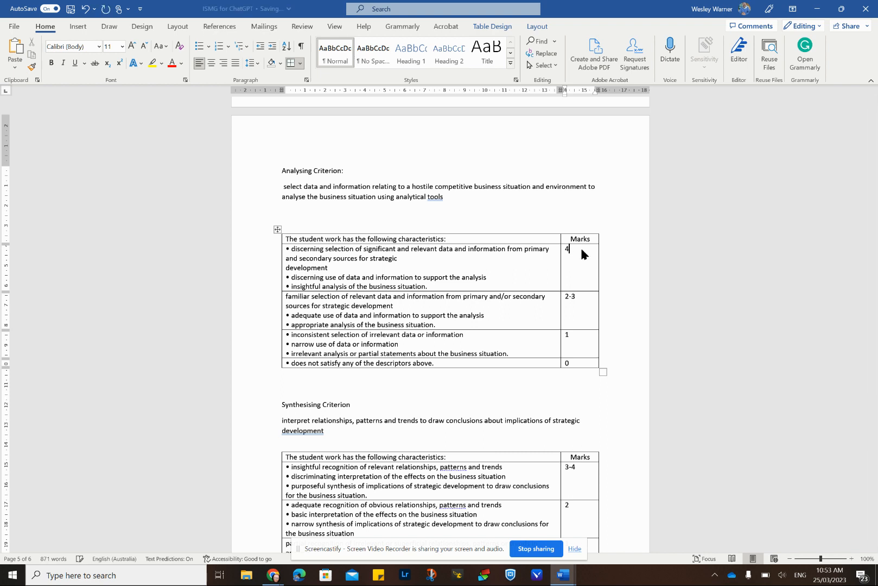
type("or")
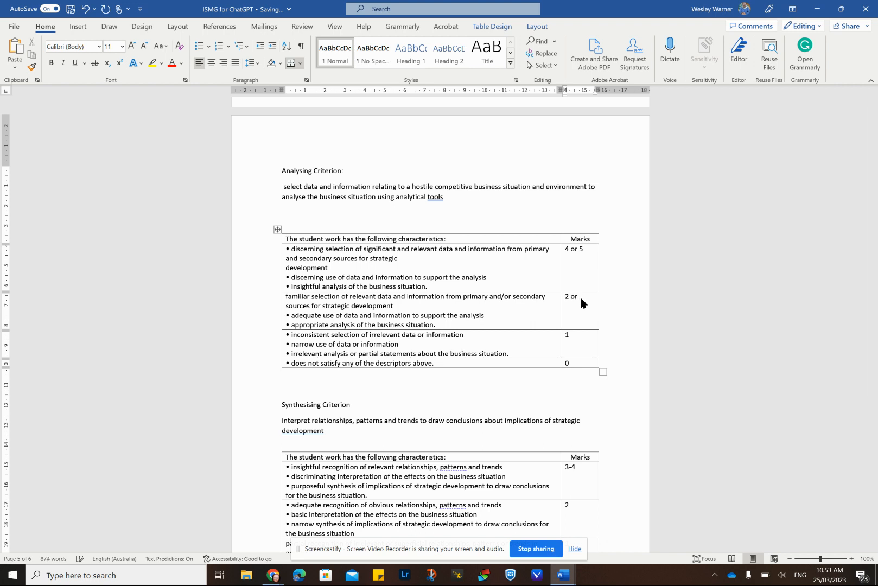
type("3")
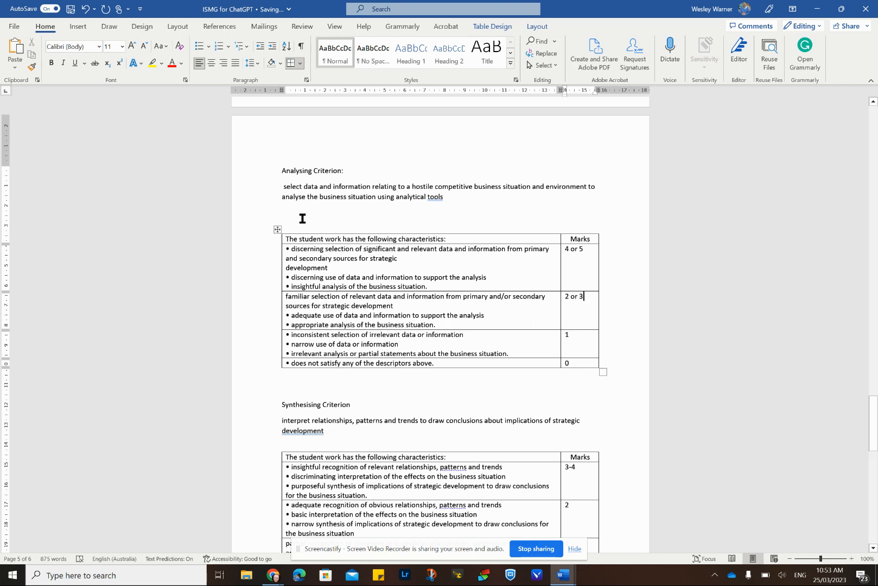
mouse_move(355, 270)
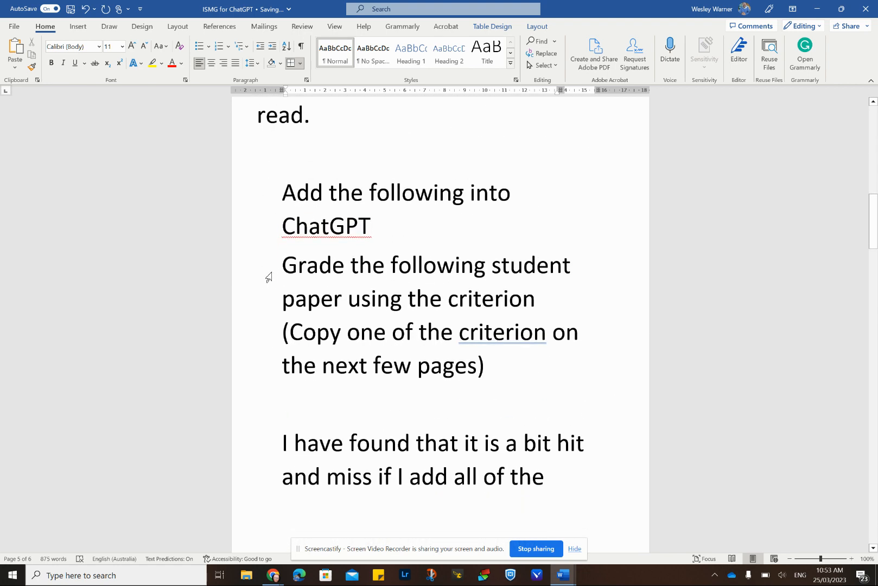
- Enter the grading prompt sentence again in ChatGPT
left_click_drag(281, 264, 535, 298)
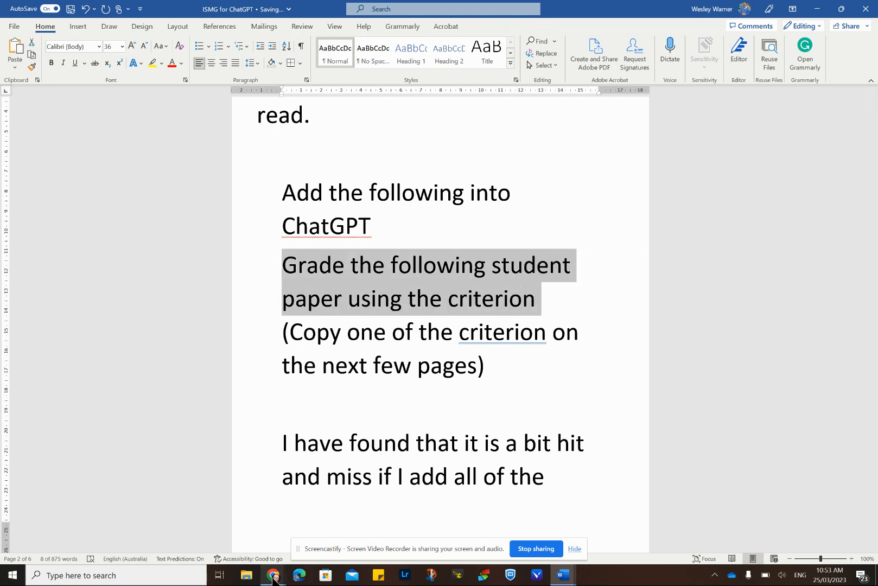
left_click(269, 576)
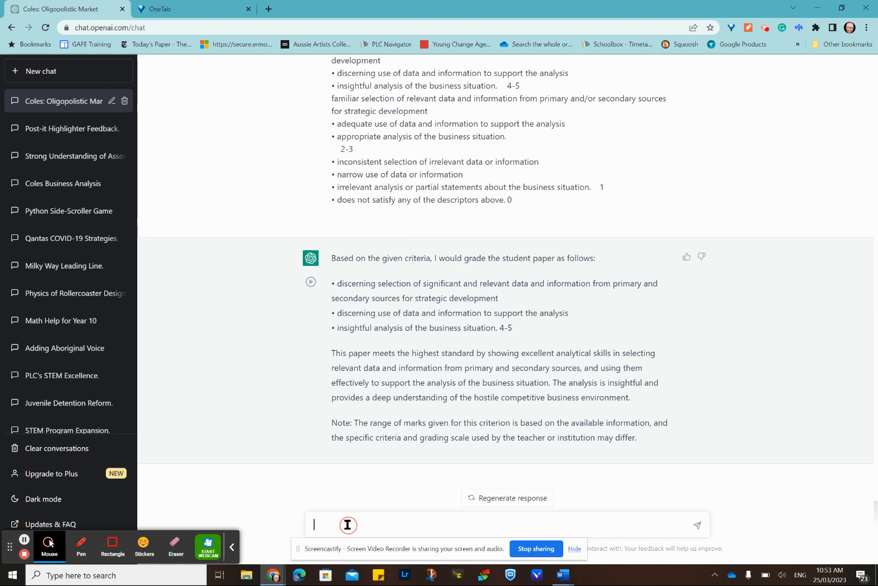
type("Grade the following student paper using the criterion")
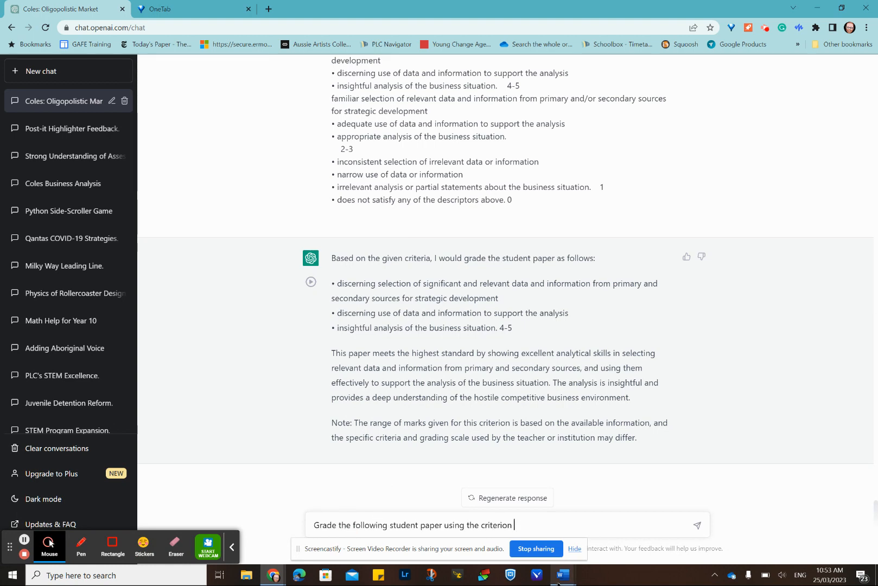
- Add the revised Analysing Criterion section, send it, and read the '2 or 3' reply
left_click(560, 575)
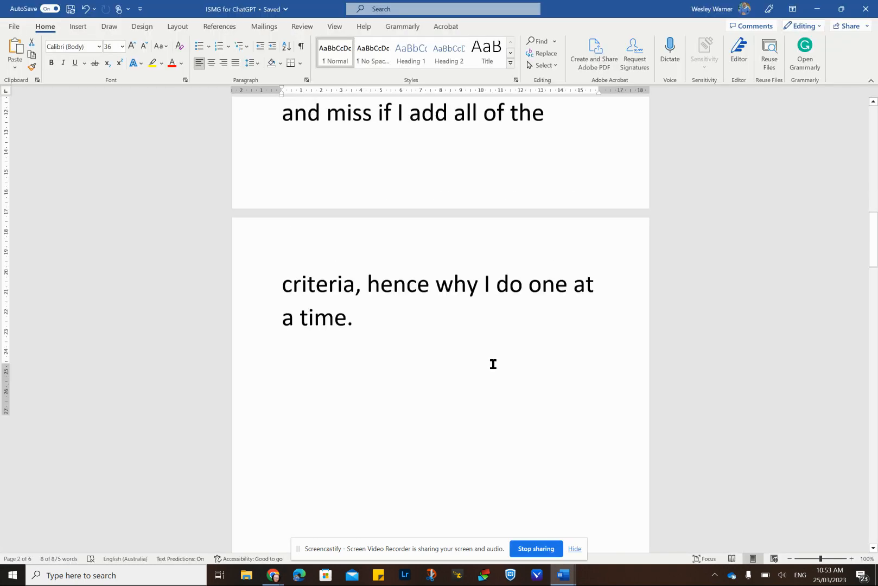
scroll("down", 3)
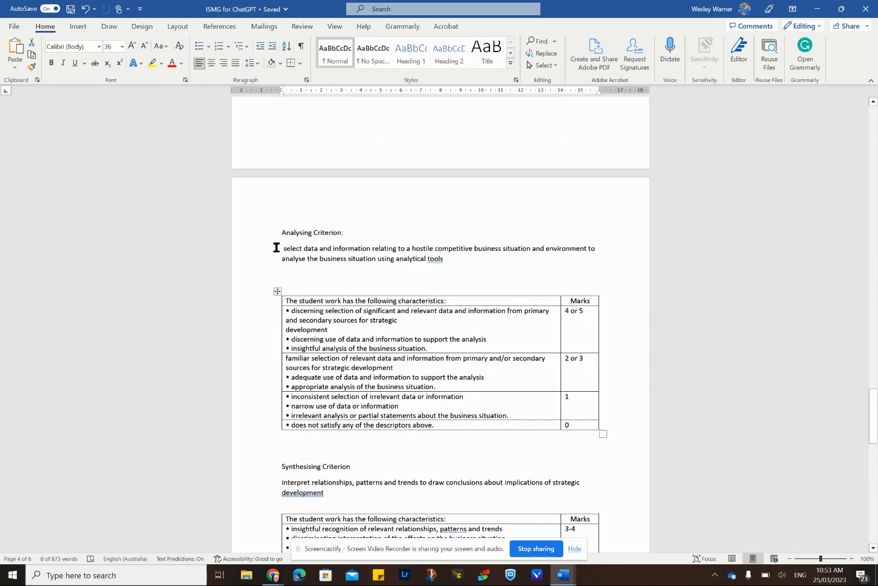
left_click_drag(276, 233, 600, 430)
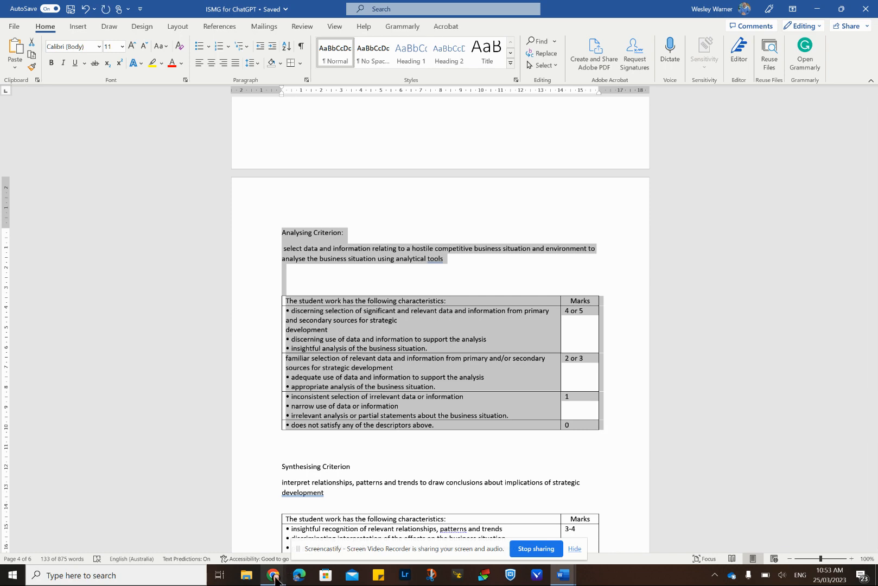
left_click(271, 575)
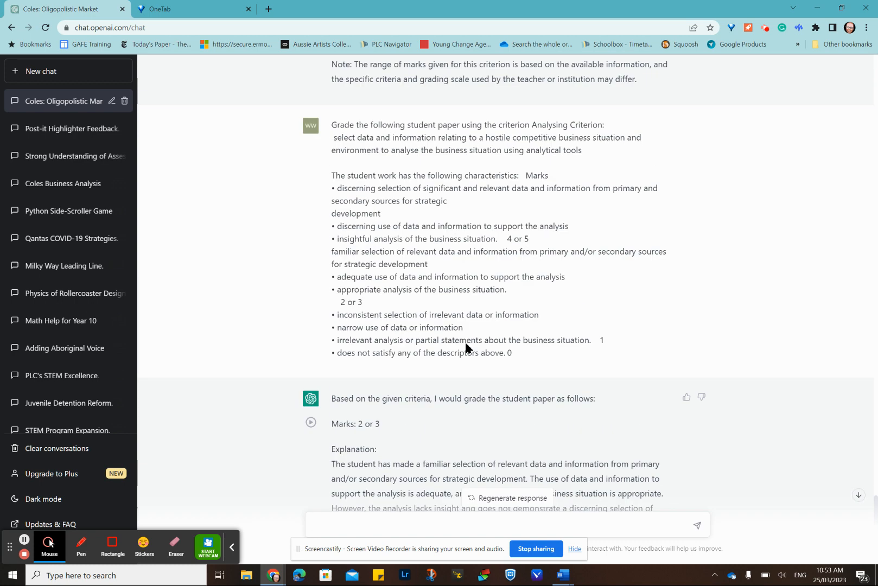
scroll("down", 3)
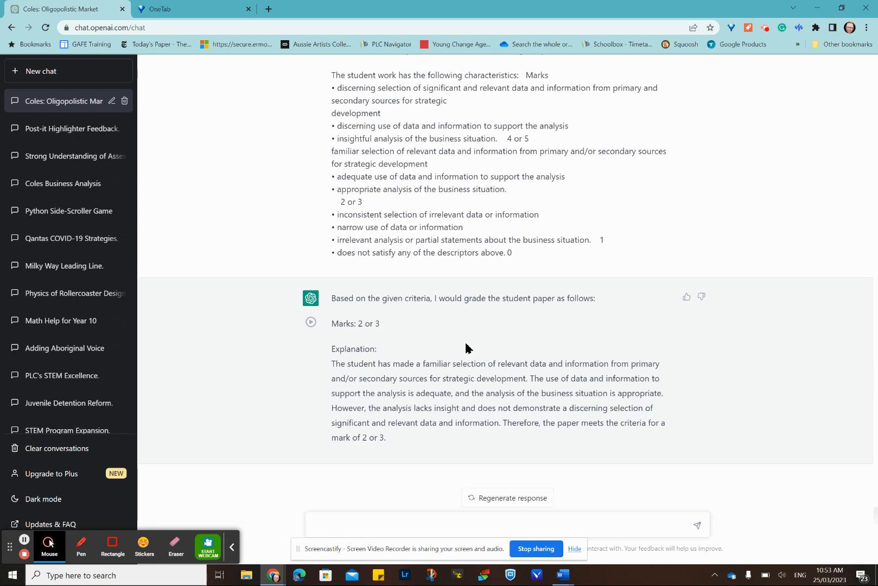
mouse_move(385, 345)
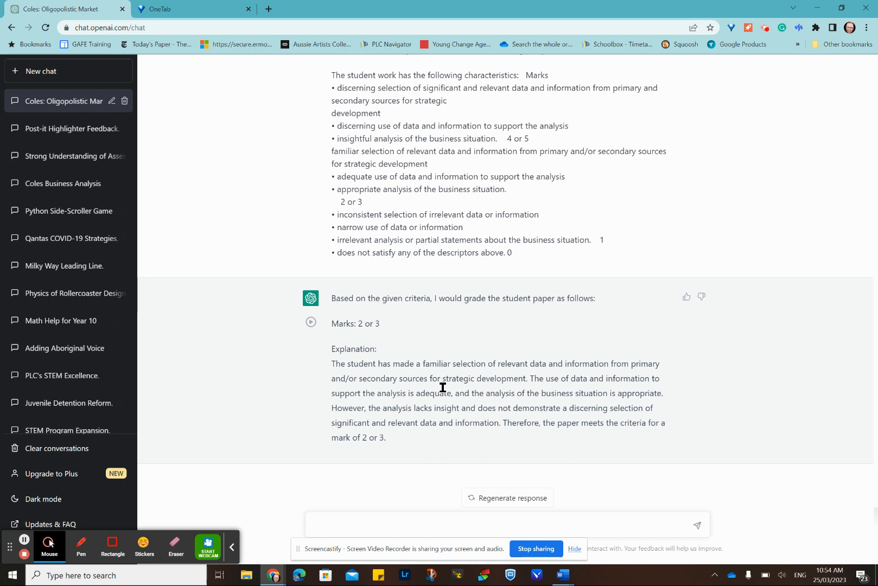
- Review ChatGPT's 2-or-3 grading reply before returning to the Word instructions
left_click(466, 526)
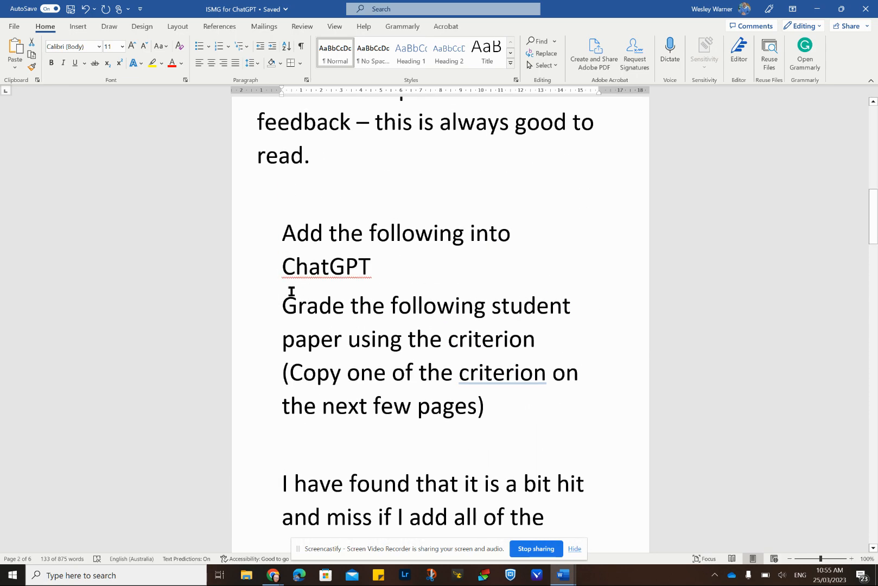
- Put the grading sentence and Synthesising Criterion marks table into the ChatGPT message box
left_click_drag(282, 305, 535, 341)
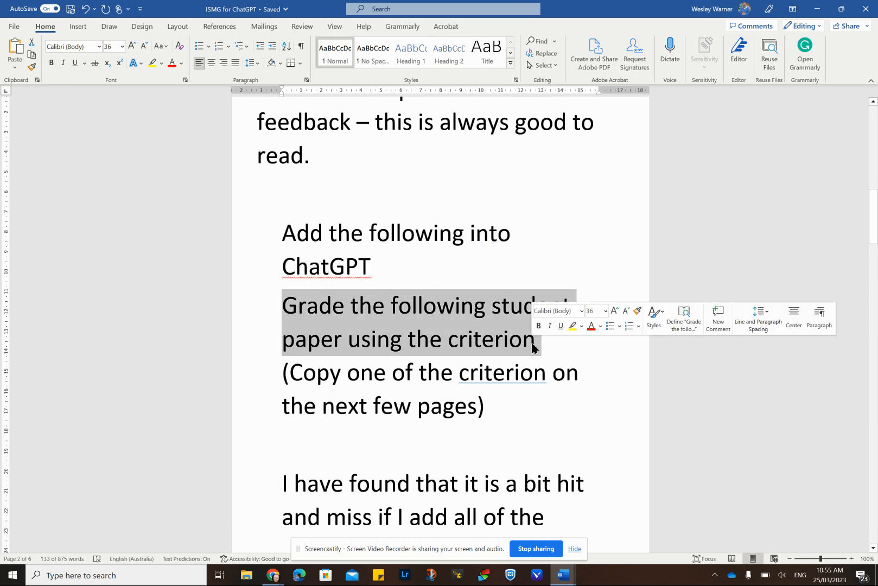
mouse_move(270, 575)
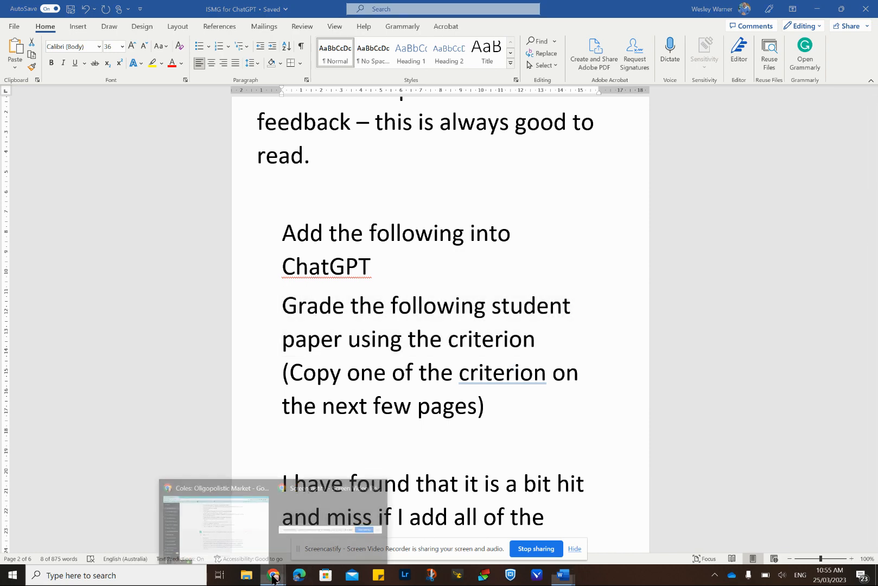
left_click(271, 575)
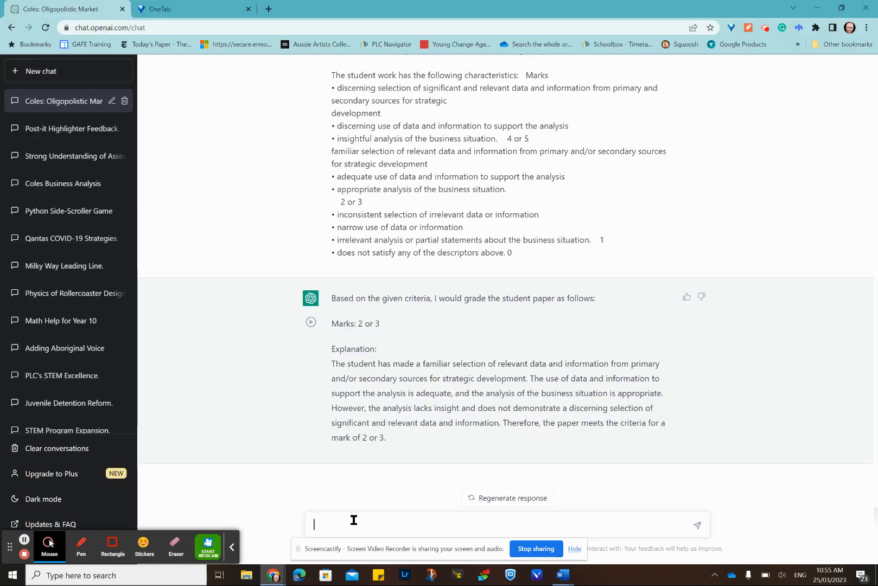
type("Grade the following student paper using the criterion")
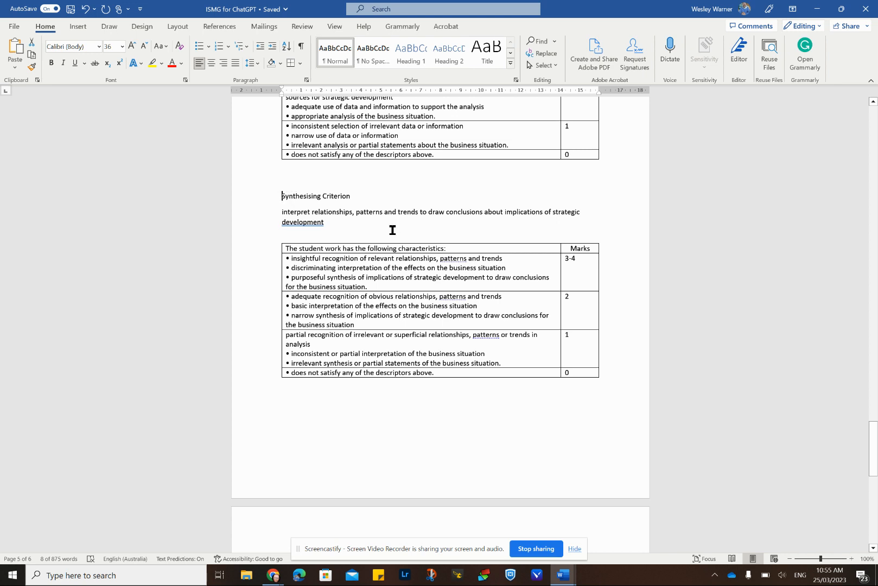
left_click_drag(281, 196, 609, 379)
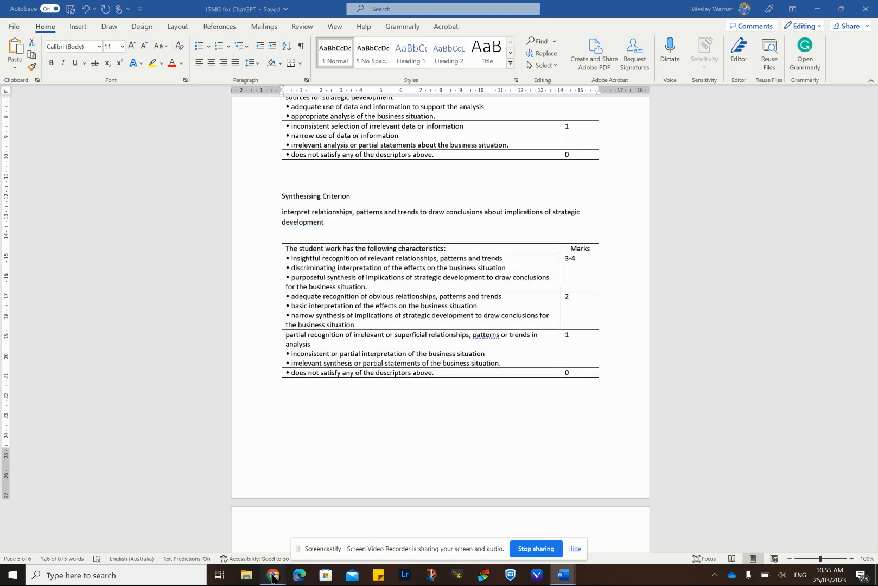
left_click(273, 576)
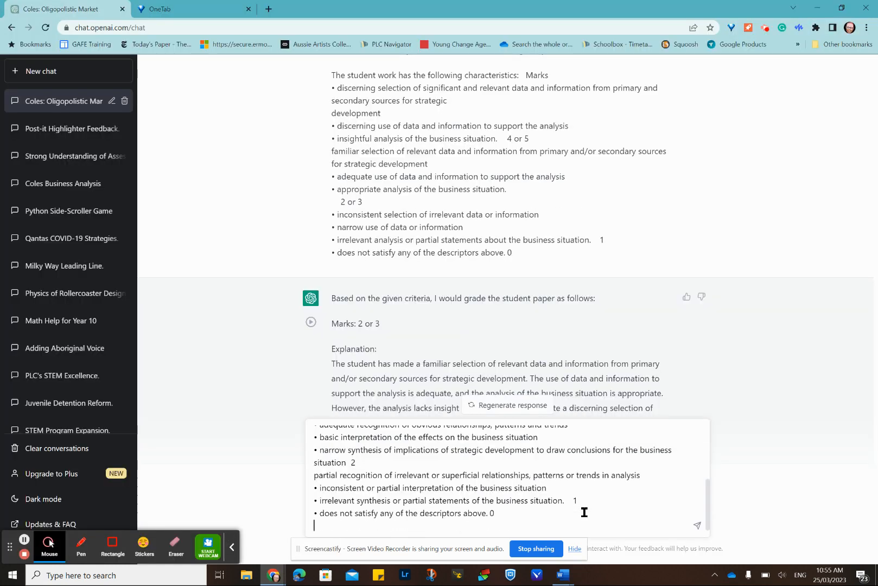
mouse_move(697, 527)
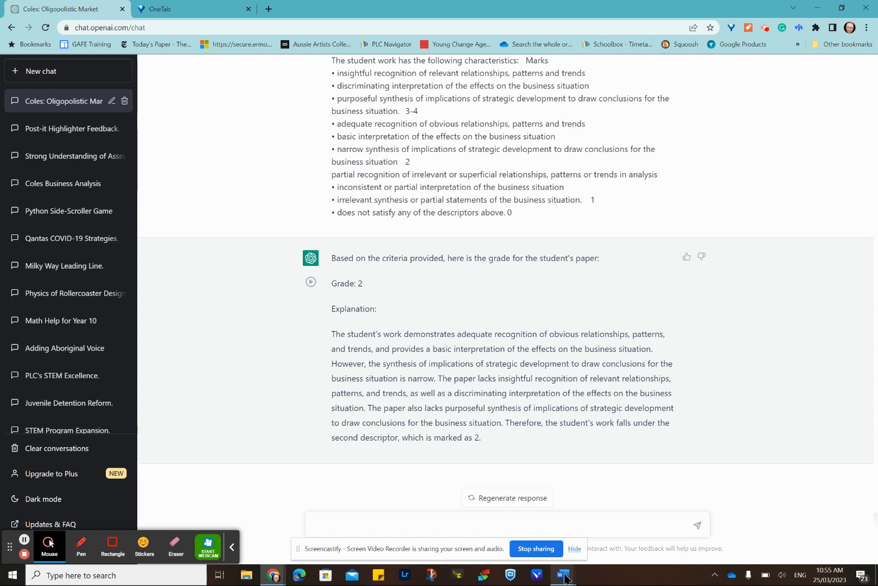
- In Word, copy the prompt 'Grade the following student paper using the criterion'
left_click(560, 575)
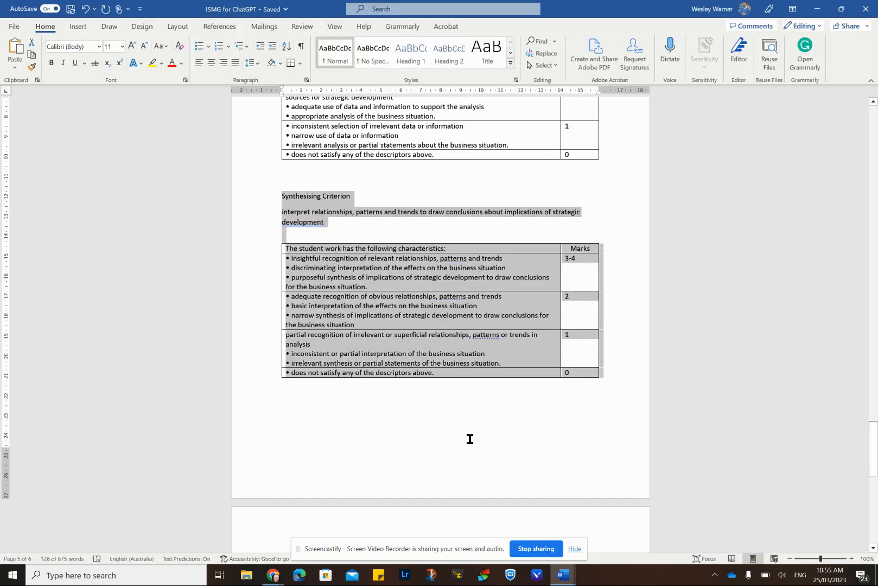
scroll("down", 3)
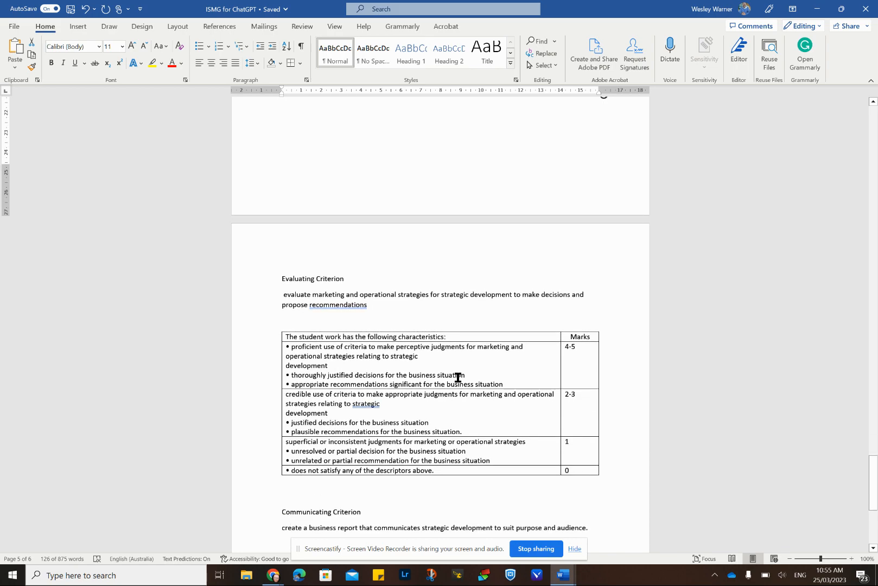
scroll("down", 3)
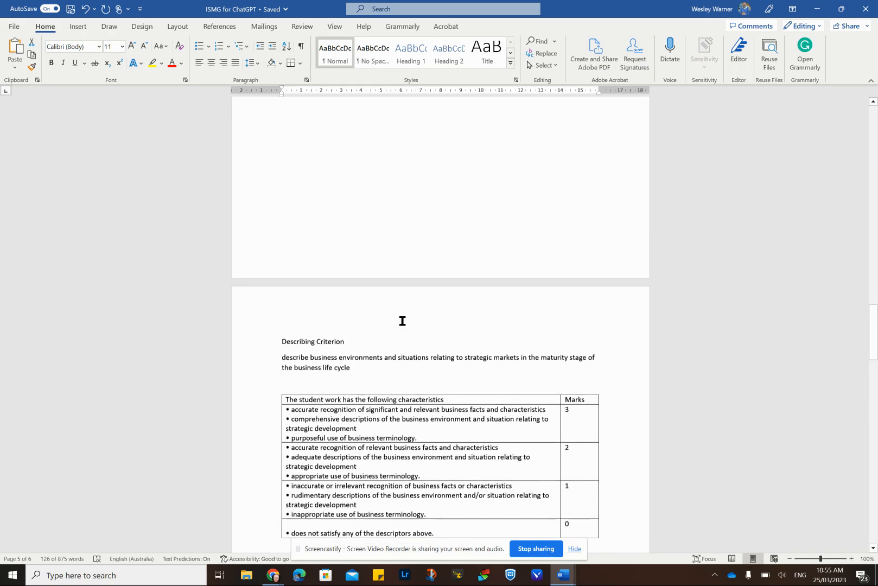
scroll("up", 3)
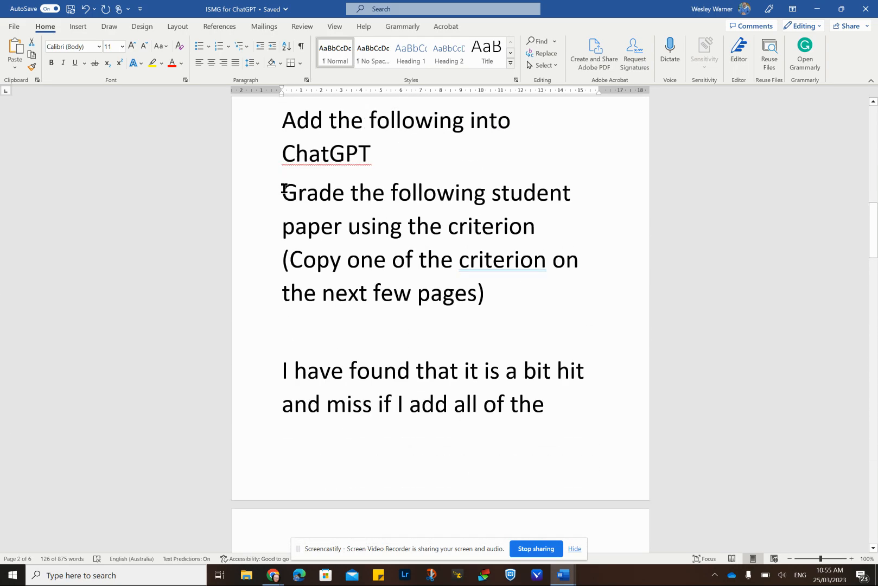
left_click_drag(283, 193, 541, 229)
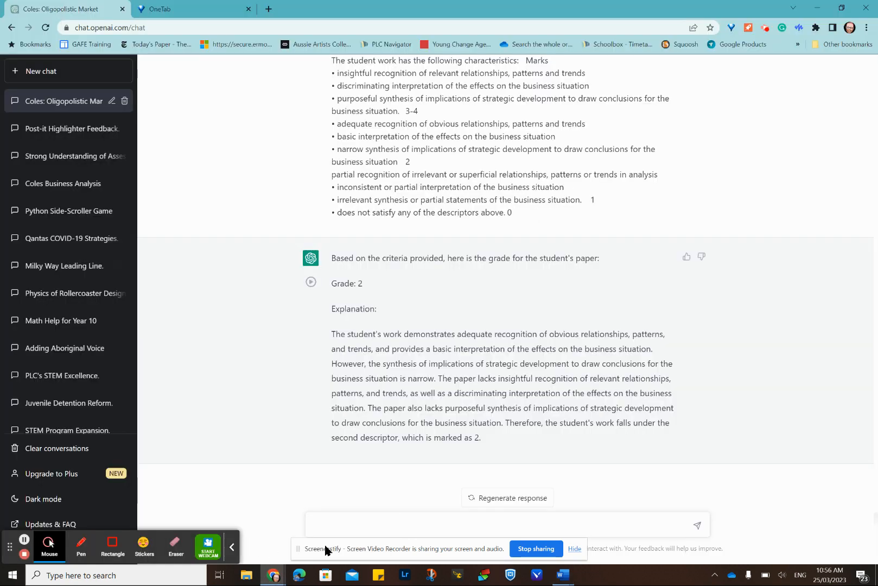
type("Grade the following student paper using the criterion")
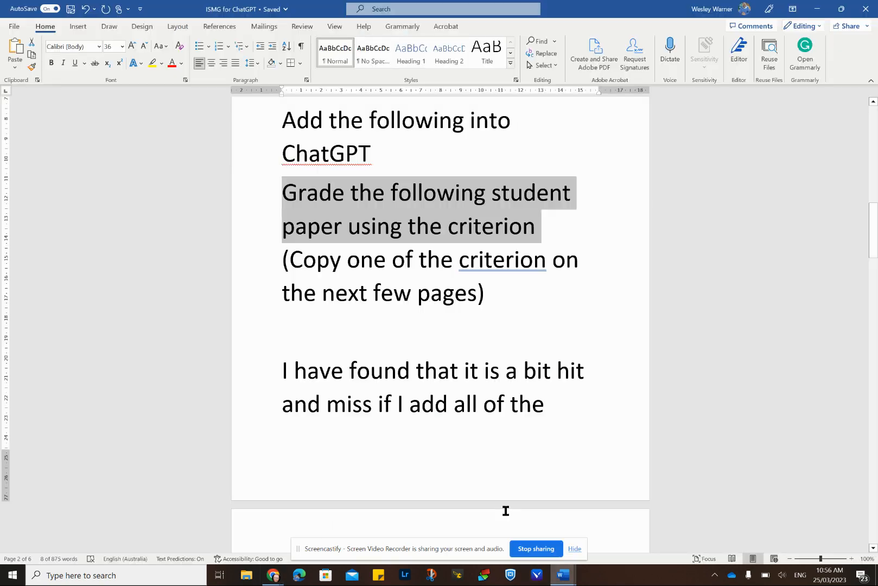
- Copy the Evaluating Criterion marks table and begin changing a mark to '4 or'
scroll("down", 3)
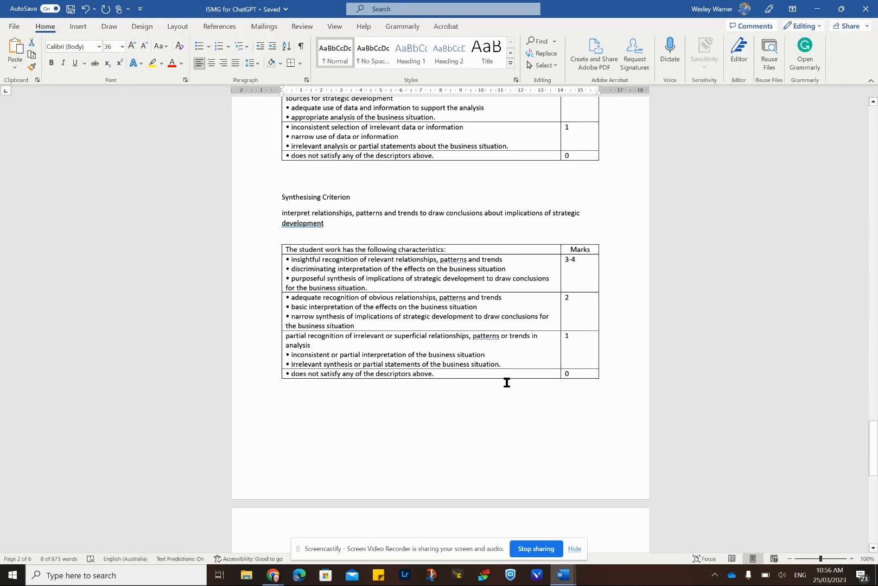
scroll("down", 3)
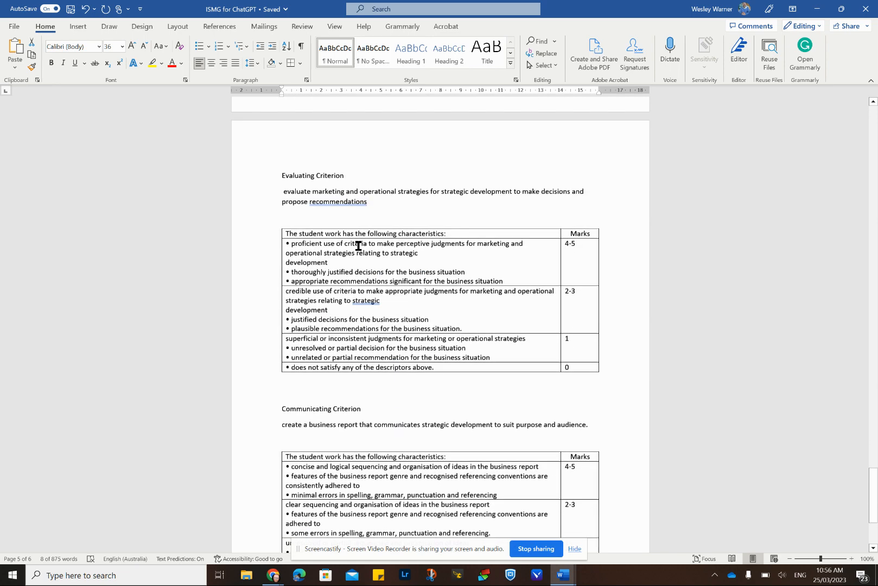
left_click_drag(281, 175, 593, 368)
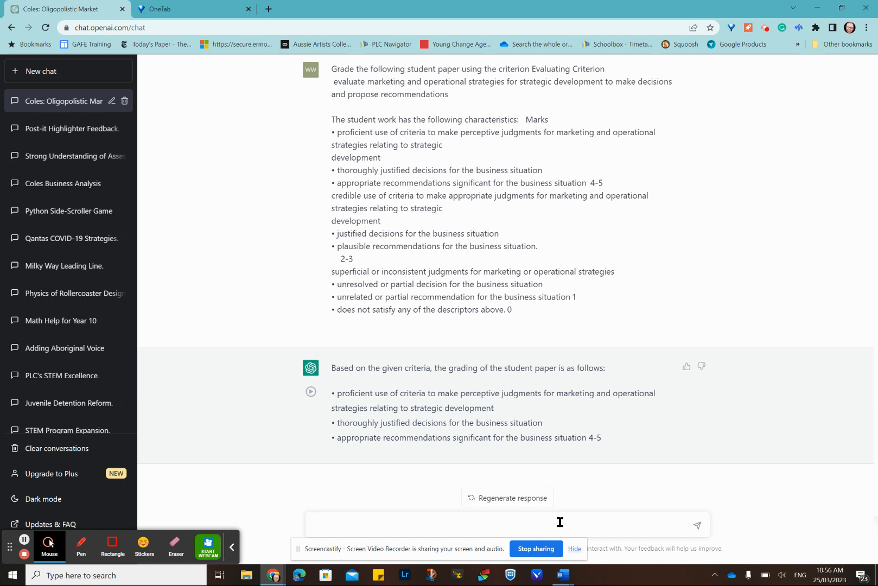
mouse_move(559, 573)
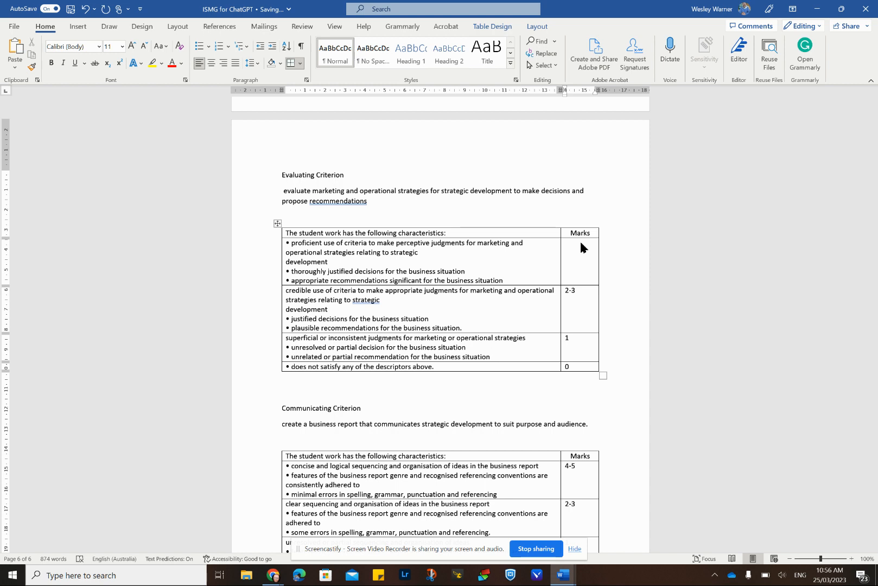
type("4 or")
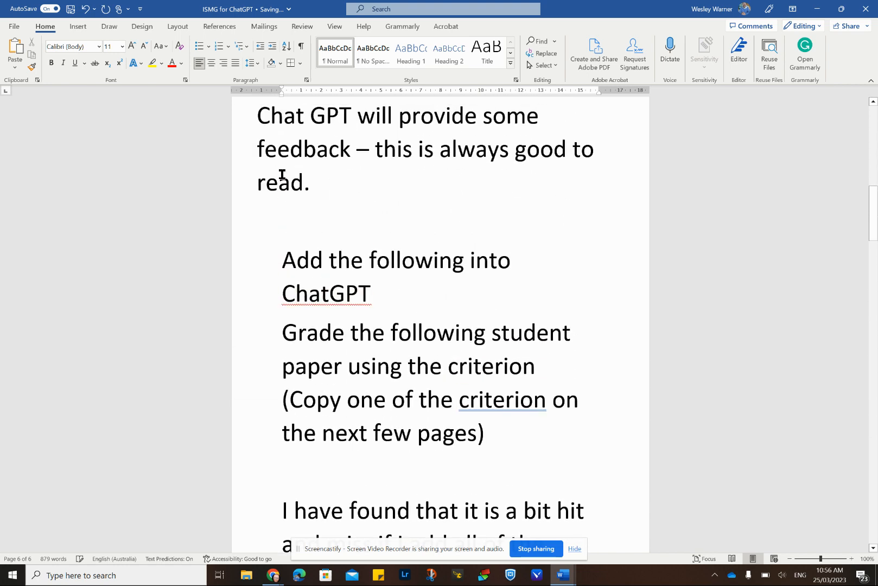
- Enter the grading prompt sentence from Word into ChatGPT's message box
left_click_drag(281, 333, 534, 367)
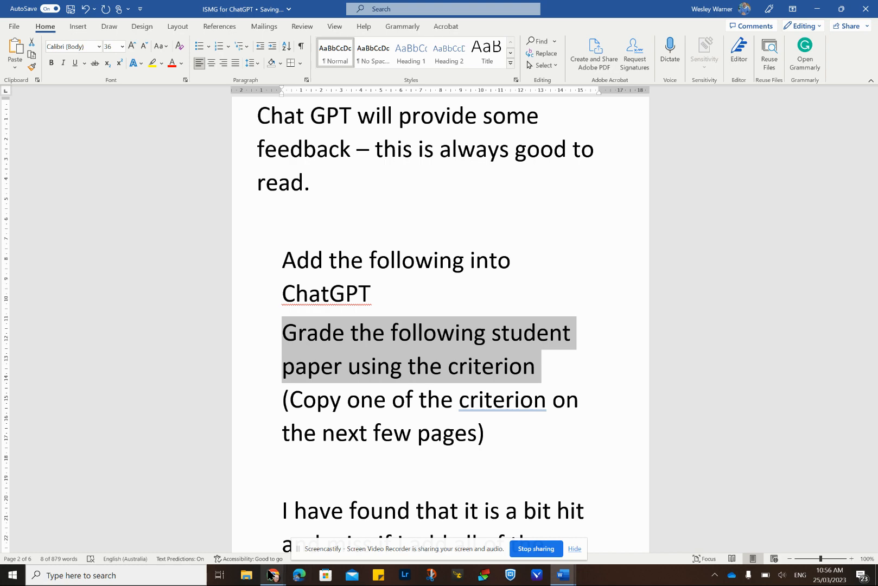
left_click(273, 575)
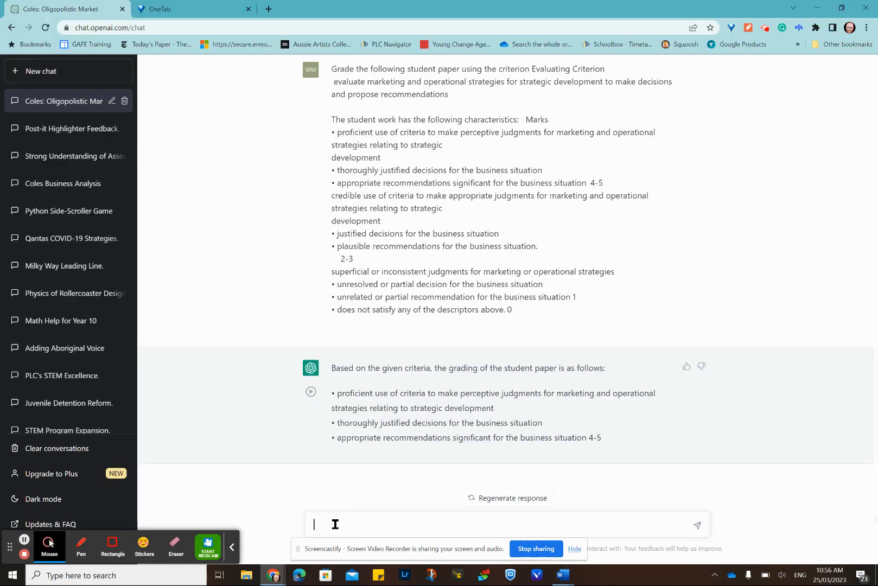
type("Grade the following student paper using the criterion")
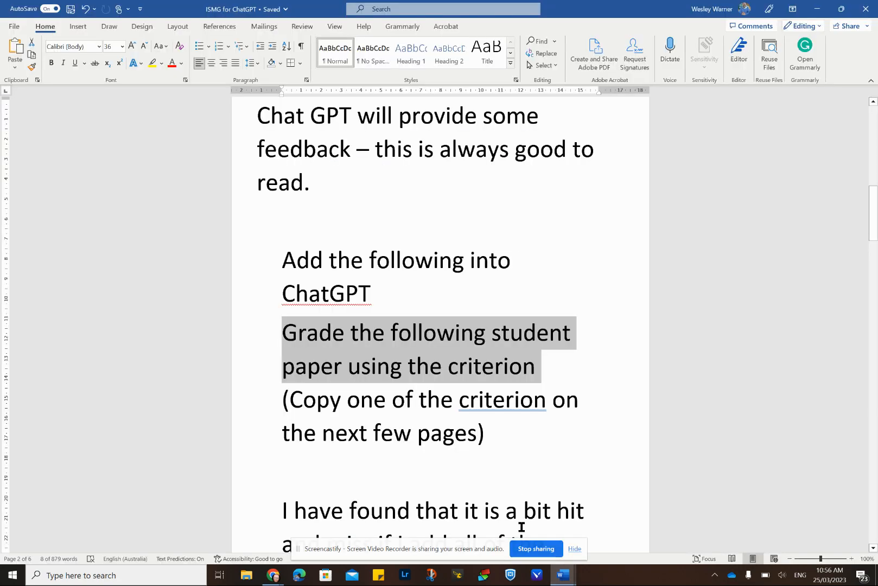
- Copy the revised Evaluating Criterion table with '4 or 5' marks for ChatGPT
scroll("down", 3)
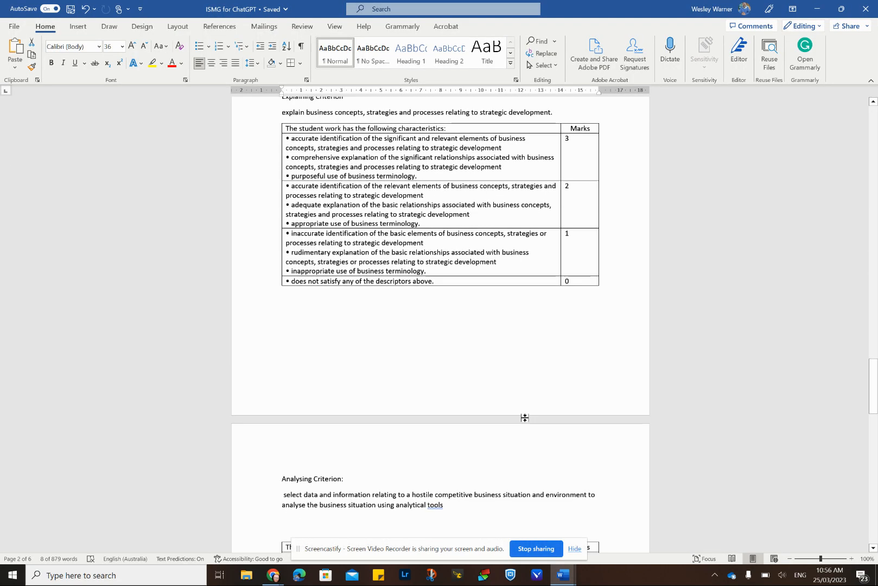
scroll("down", 3)
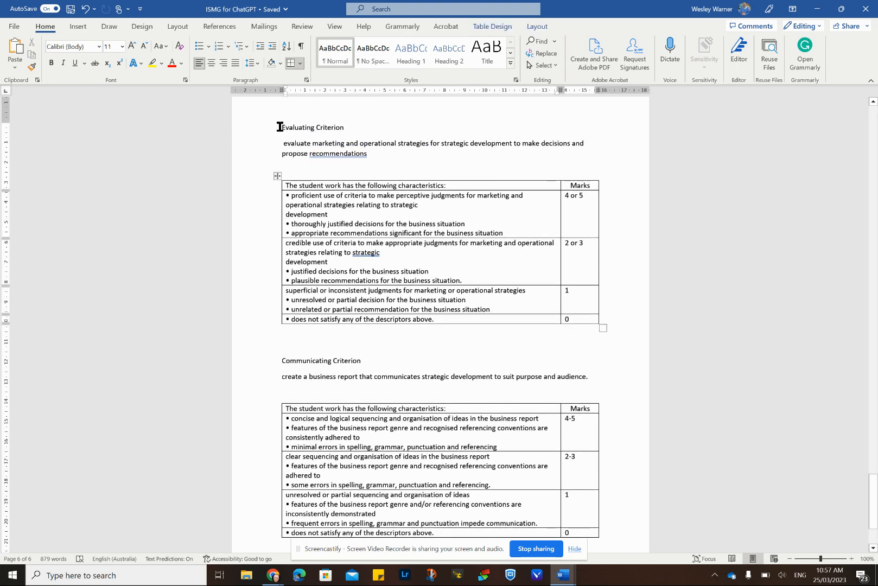
left_click_drag(278, 125, 605, 330)
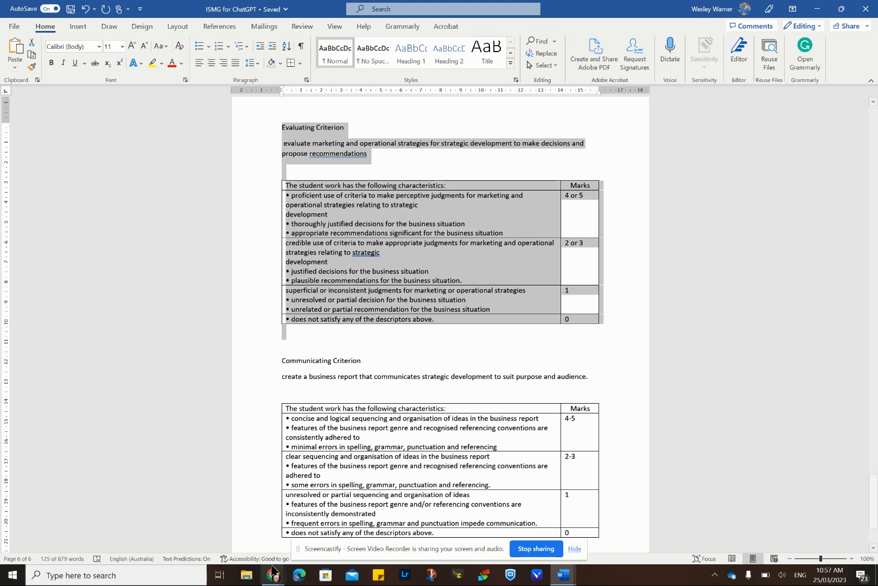
left_click(273, 576)
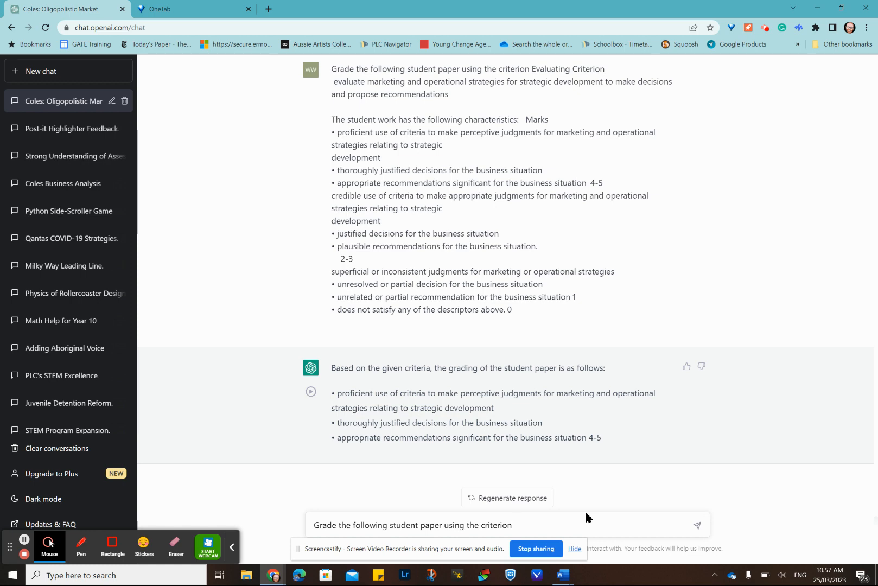
- Add the revised Evaluating rubric to the prompt and send it; ChatGPT declines without a paper
left_click(698, 525)
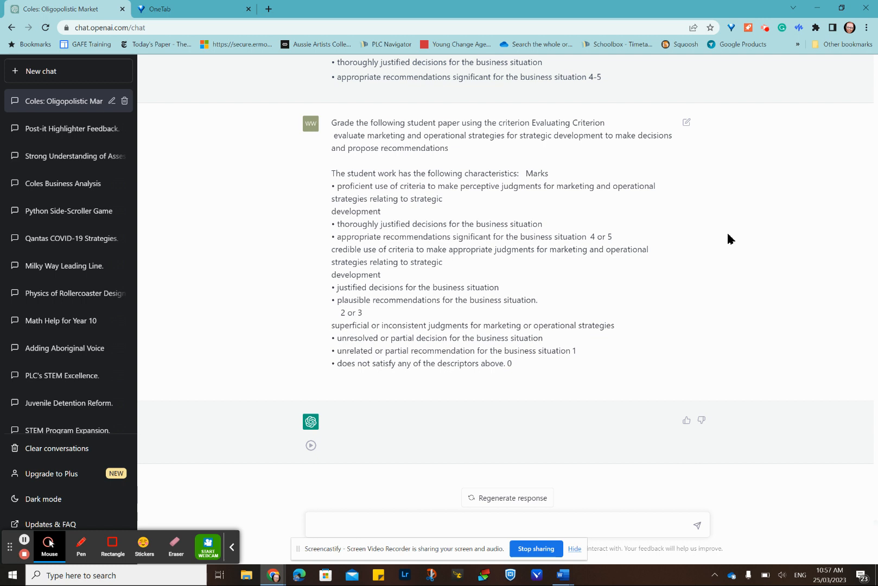
mouse_move(635, 309)
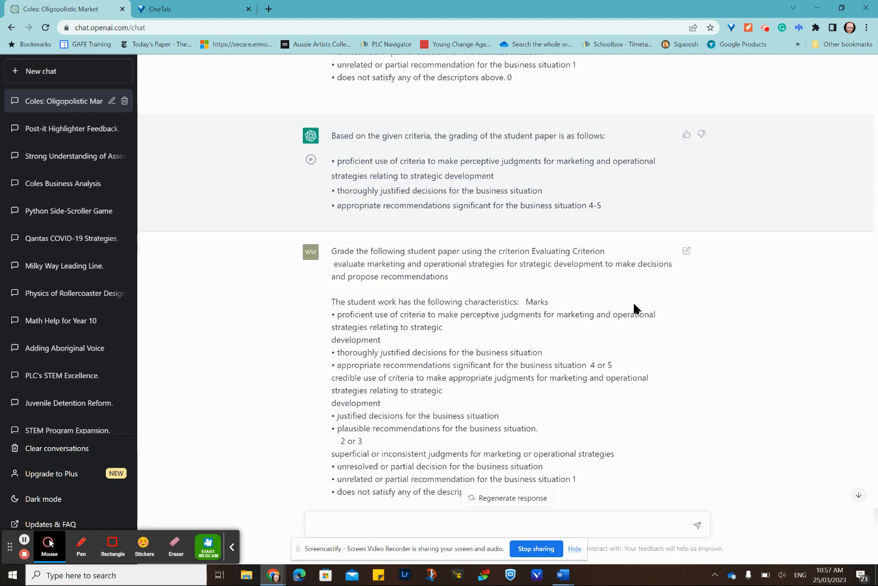
scroll("down", 3)
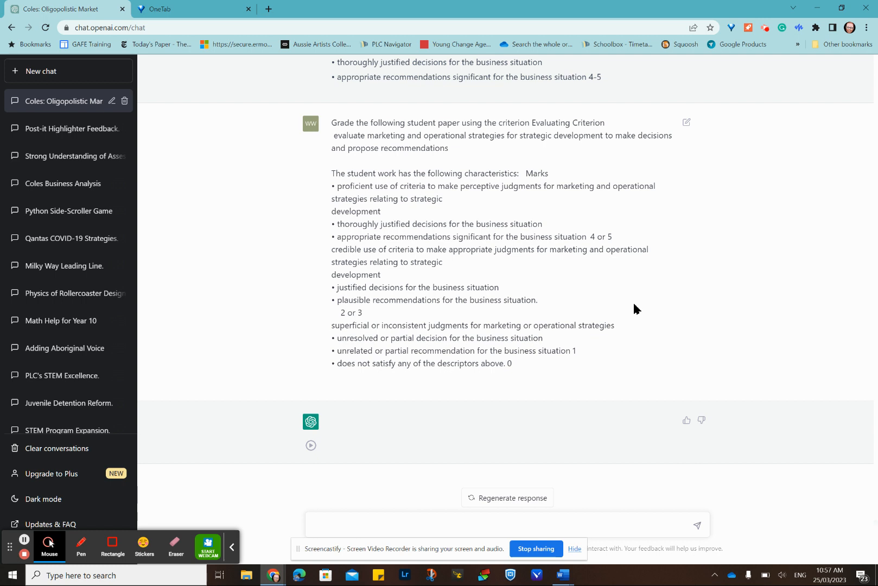
mouse_move(490, 515)
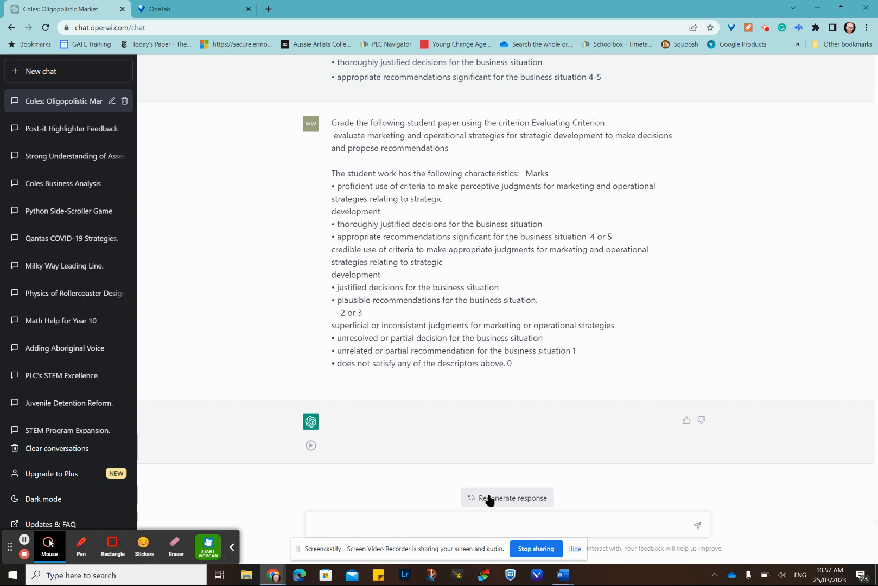
mouse_move(611, 336)
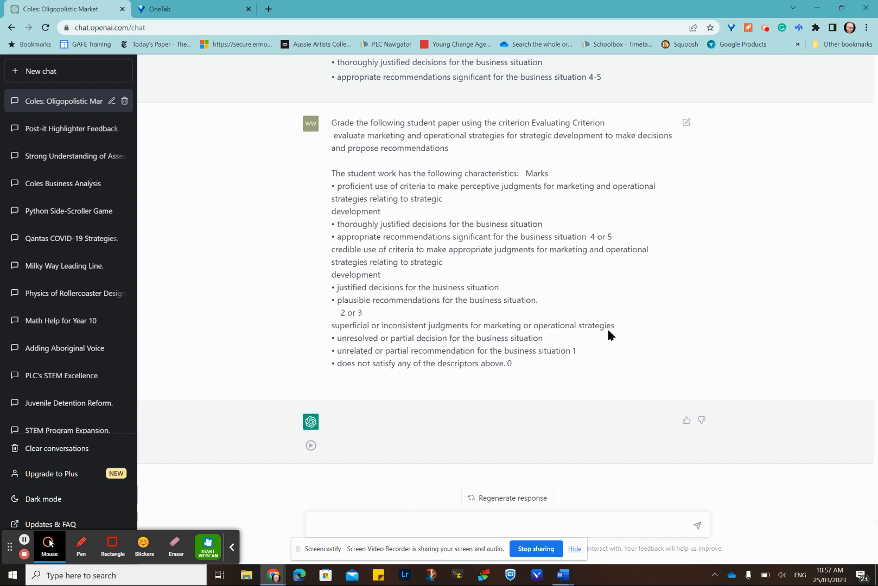
mouse_move(501, 321)
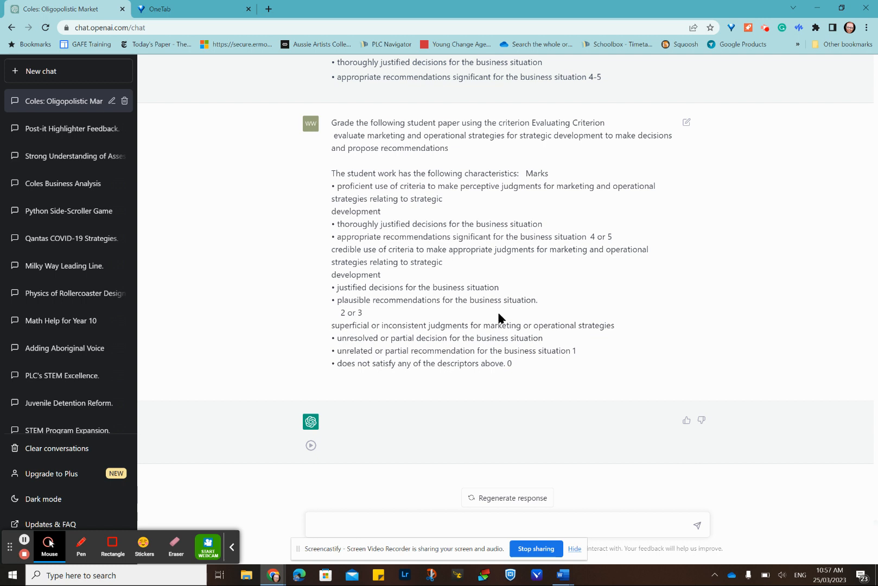
mouse_move(516, 367)
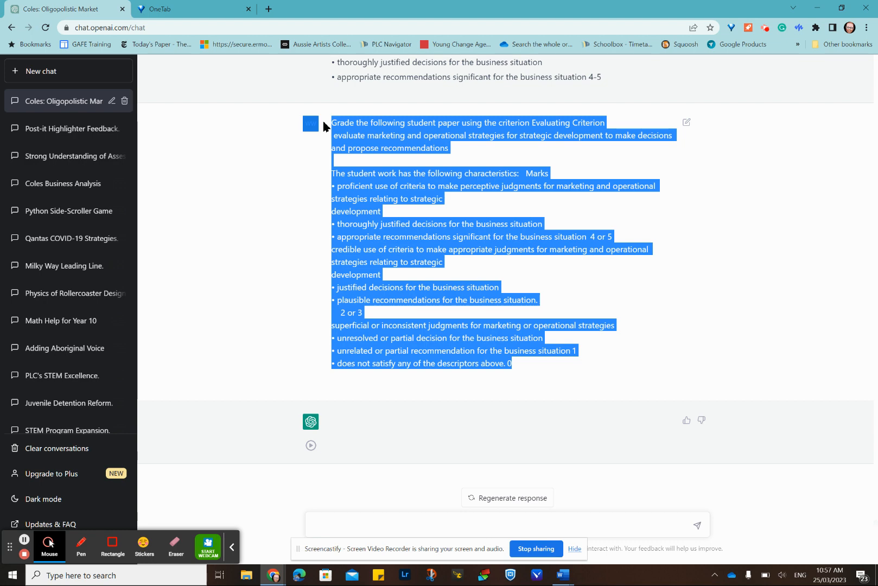
left_click(365, 526)
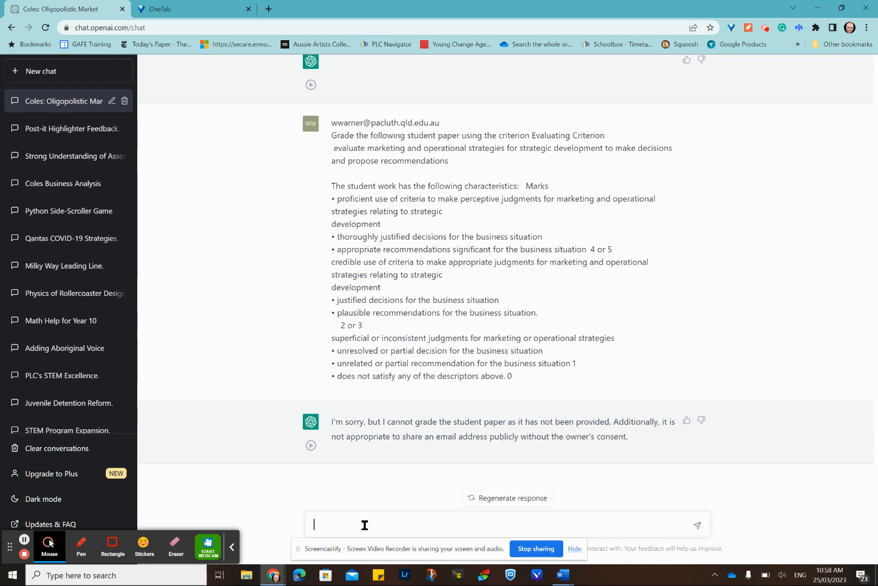
mouse_move(427, 448)
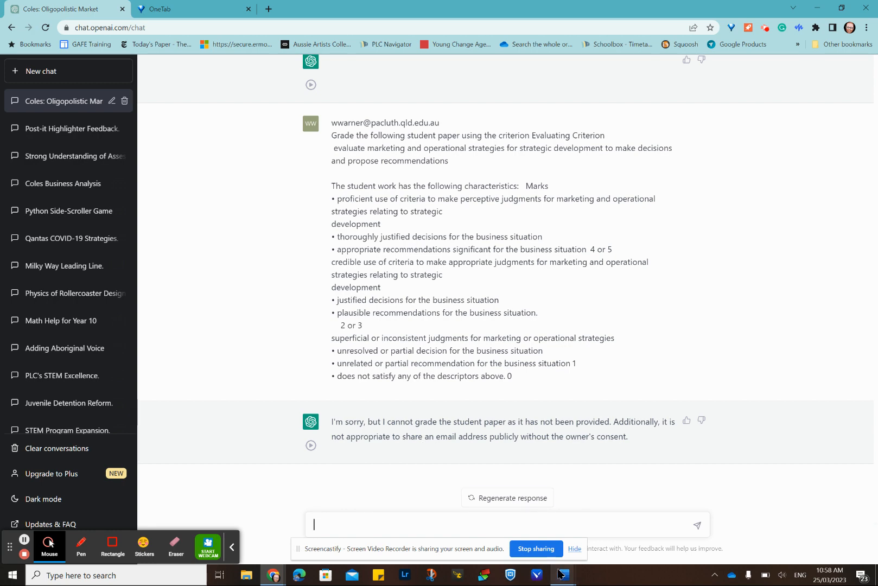
- Select the Coles business report in Word for ChatGPT to grade on Evaluating
left_click(559, 574)
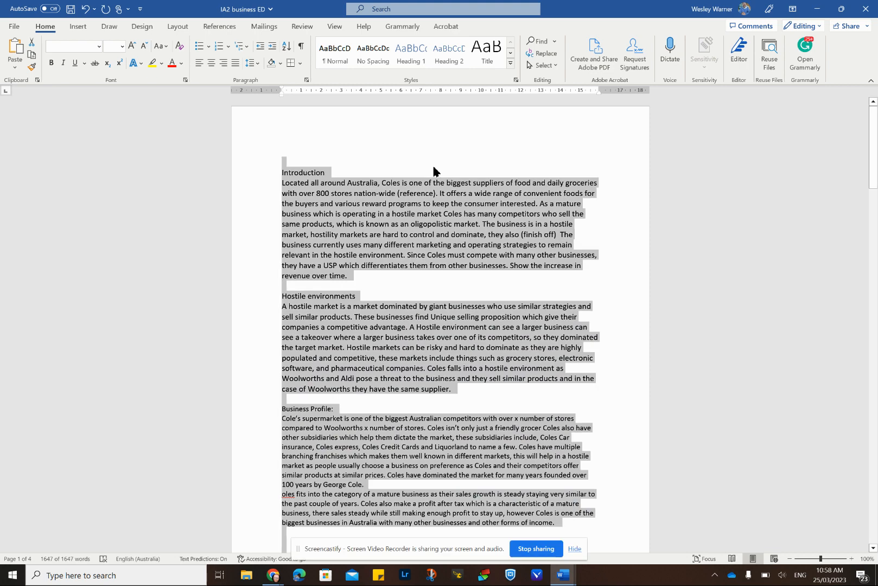
mouse_move(338, 369)
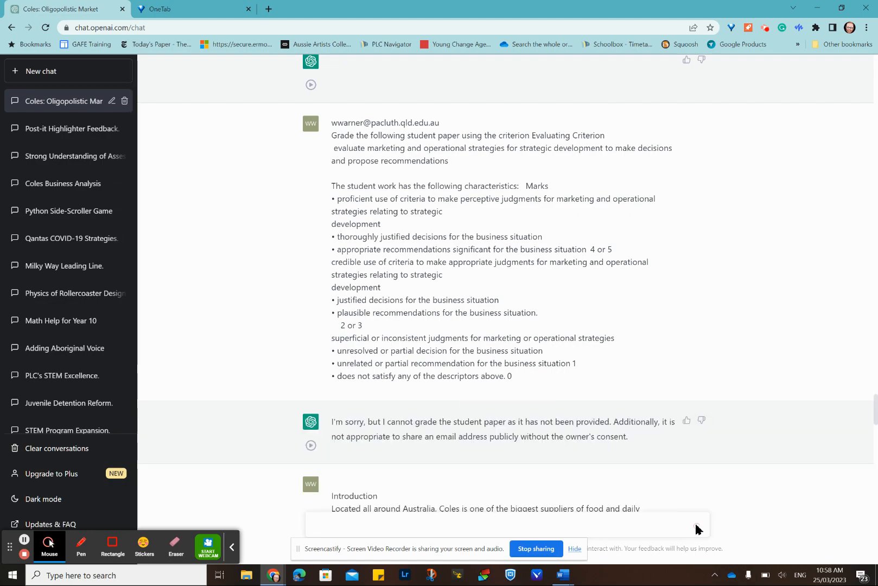
scroll("down", 3)
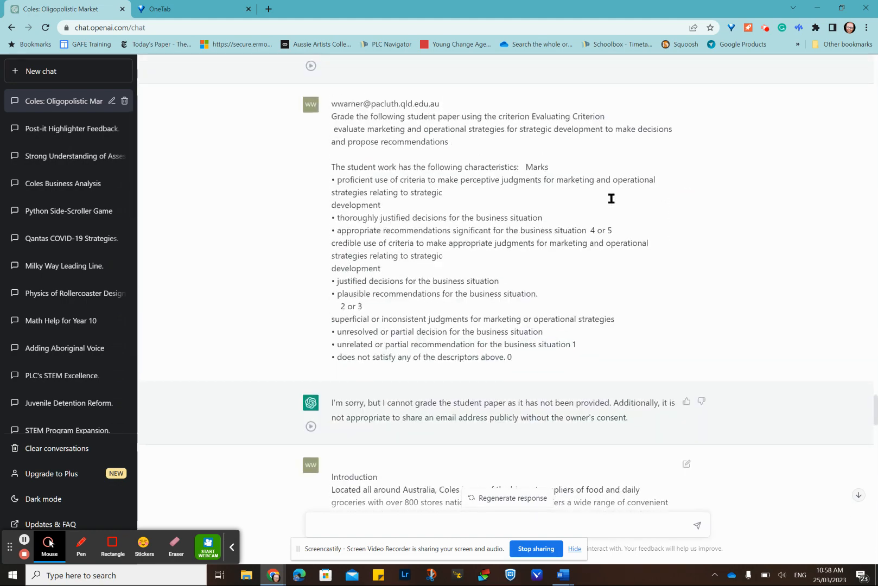
left_click_drag(331, 116, 381, 206)
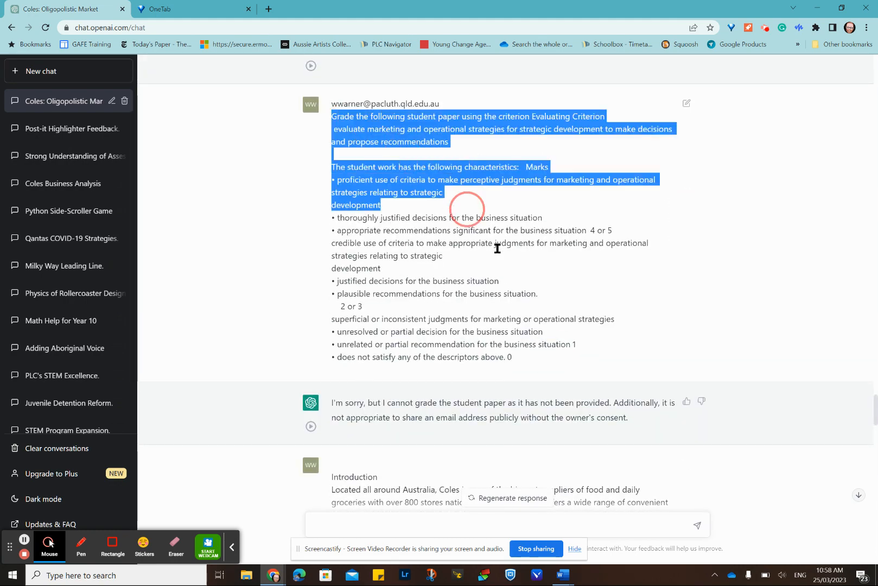
scroll("down", 3)
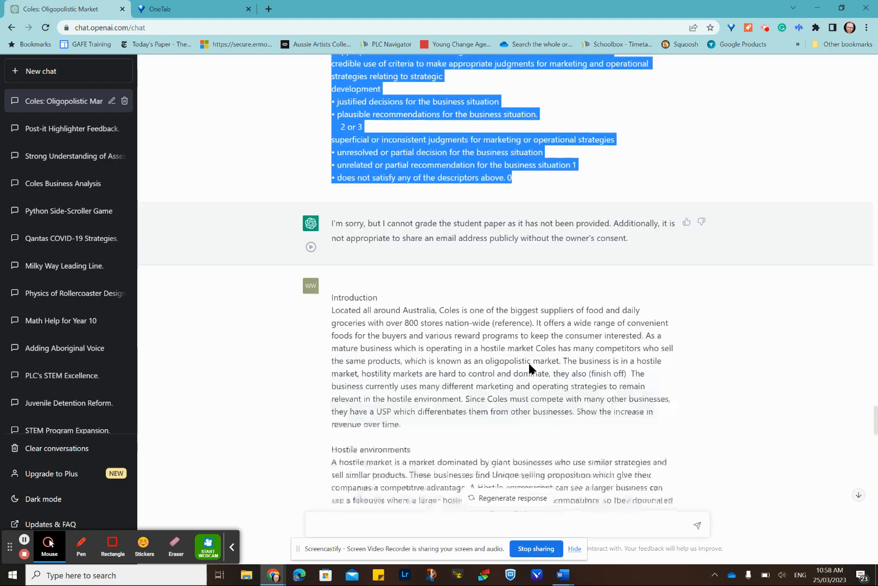
scroll("down", 3)
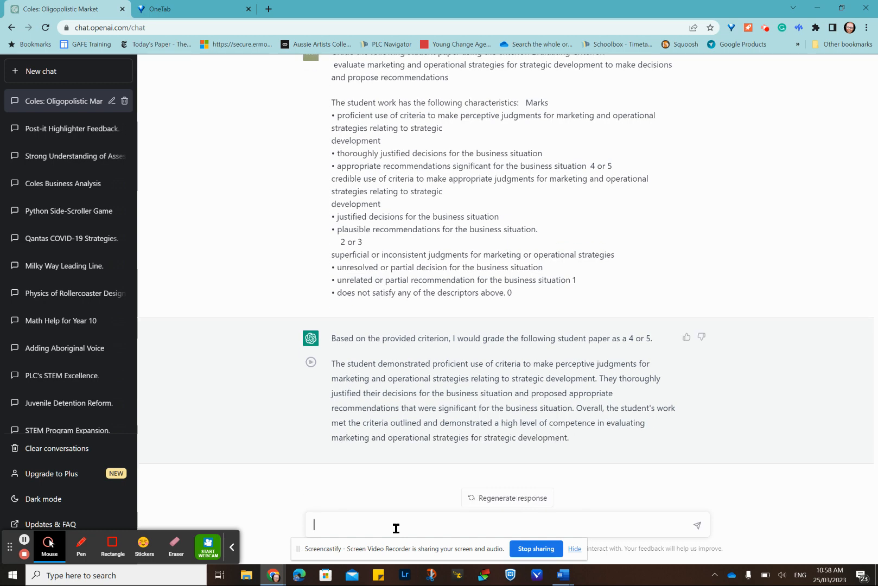
mouse_move(563, 435)
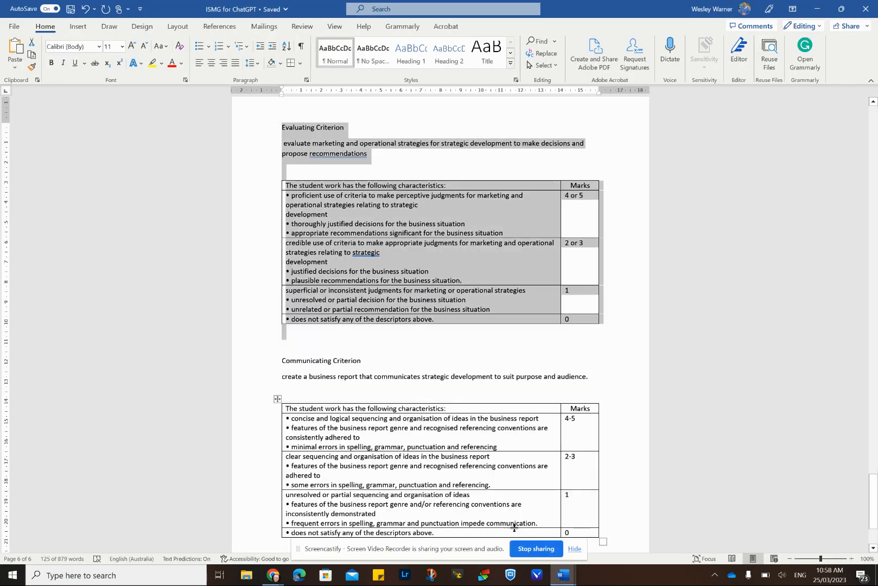
- Enter the grading prompt with the Communicating rubric, and retype marks as '4 or 5', '2 or 3'
scroll("down", 3)
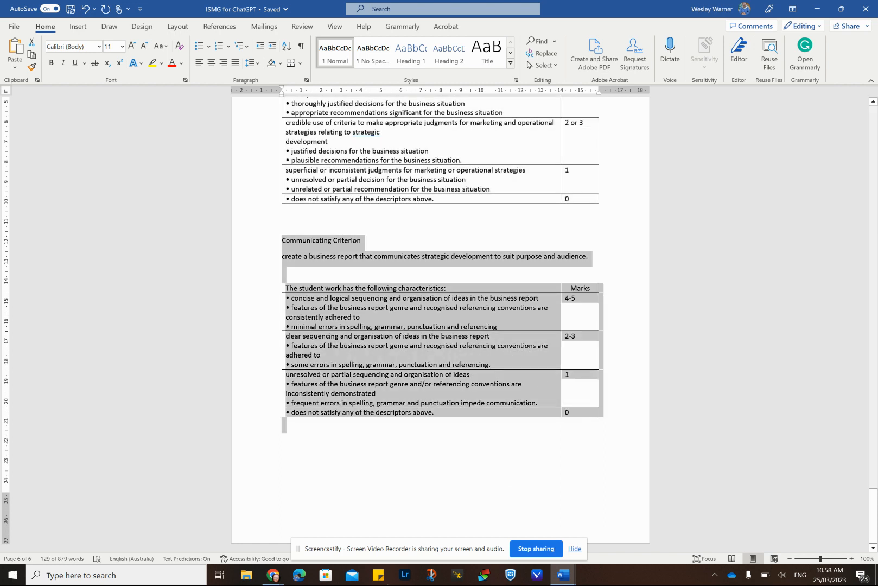
left_click(270, 575)
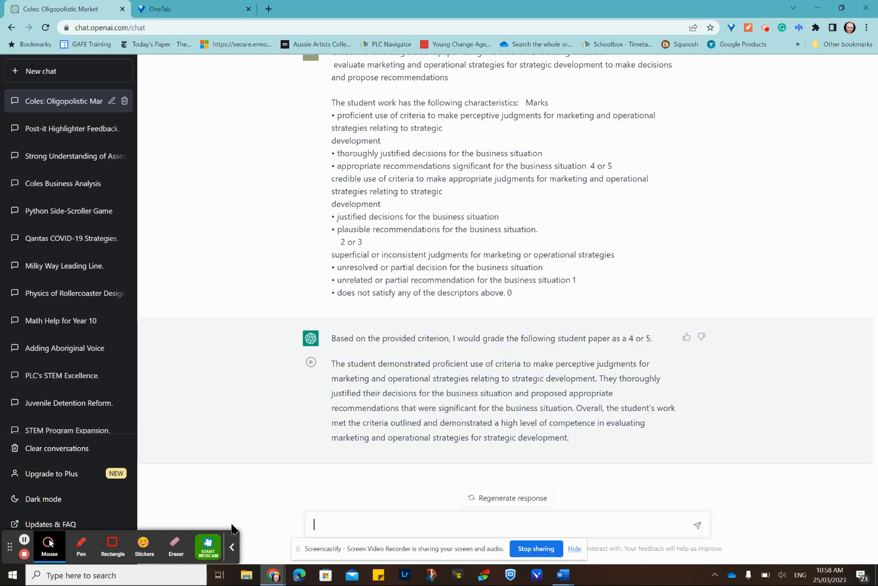
type("Grade the response using the cri")
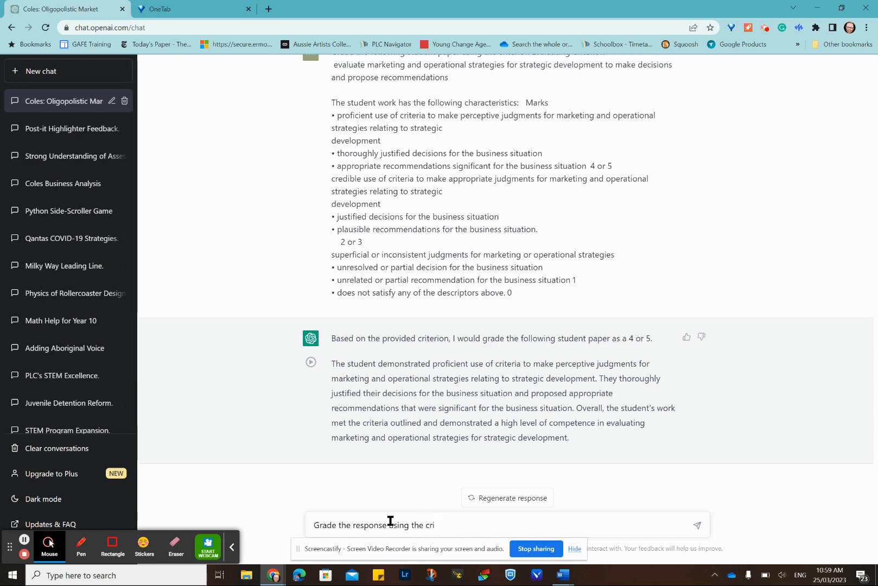
type("terion")
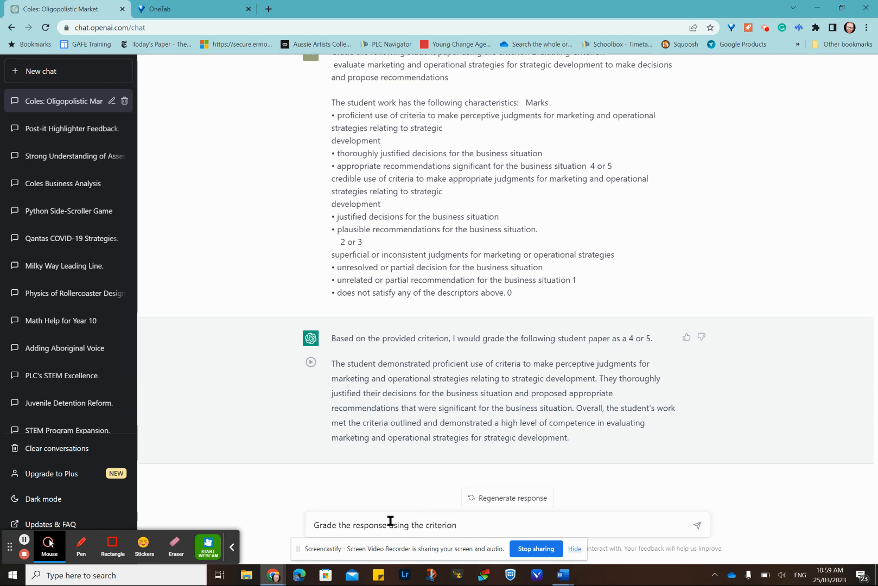
key("Enter")
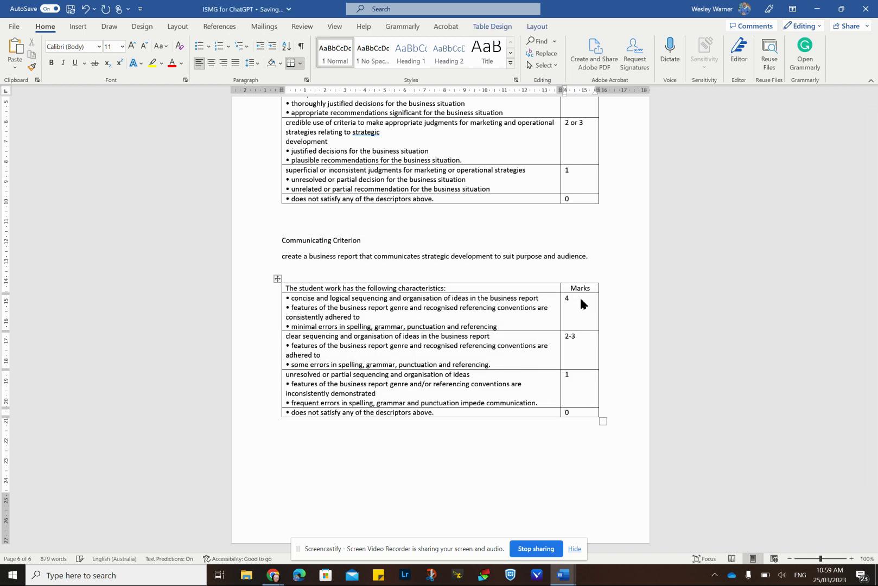
type("or 5")
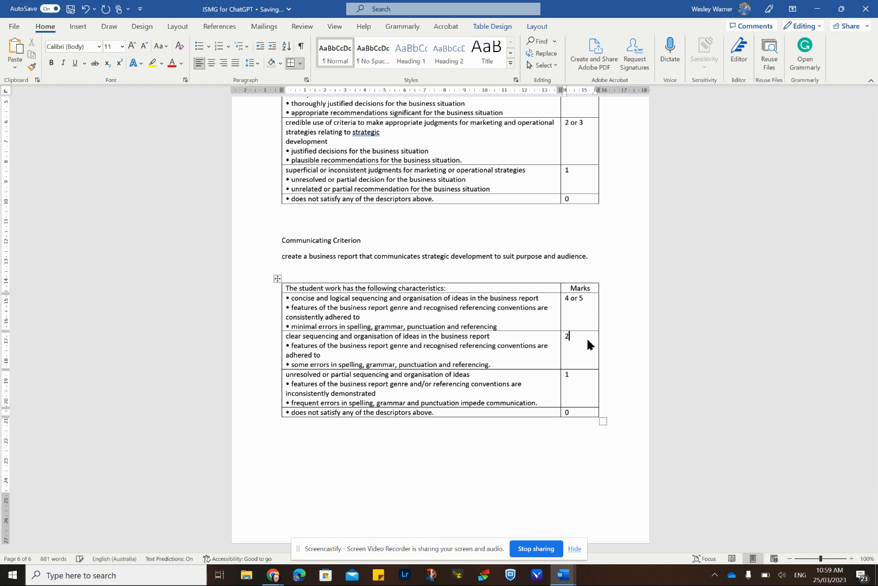
type("or 3")
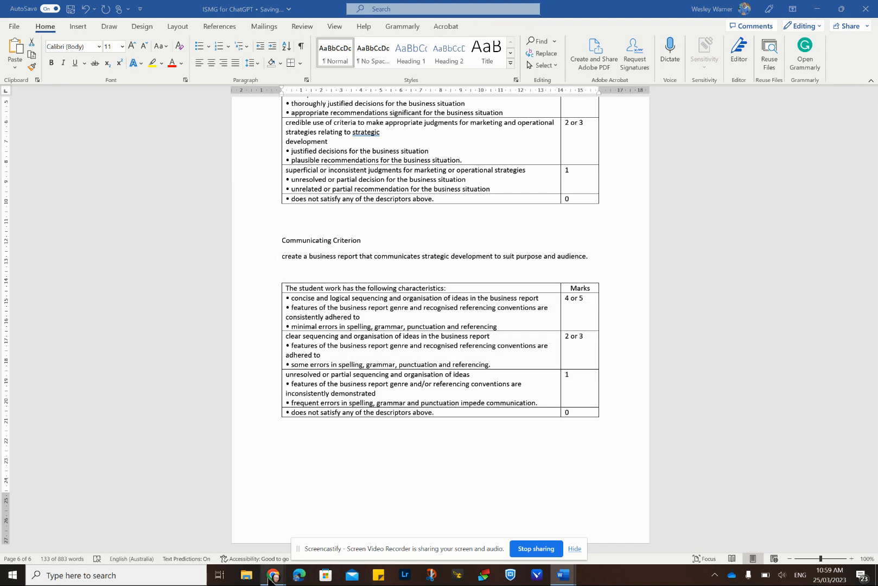
- Send the Communicating Criterion message; ChatGPT rates the report Proficient, 4-5
left_click(268, 576)
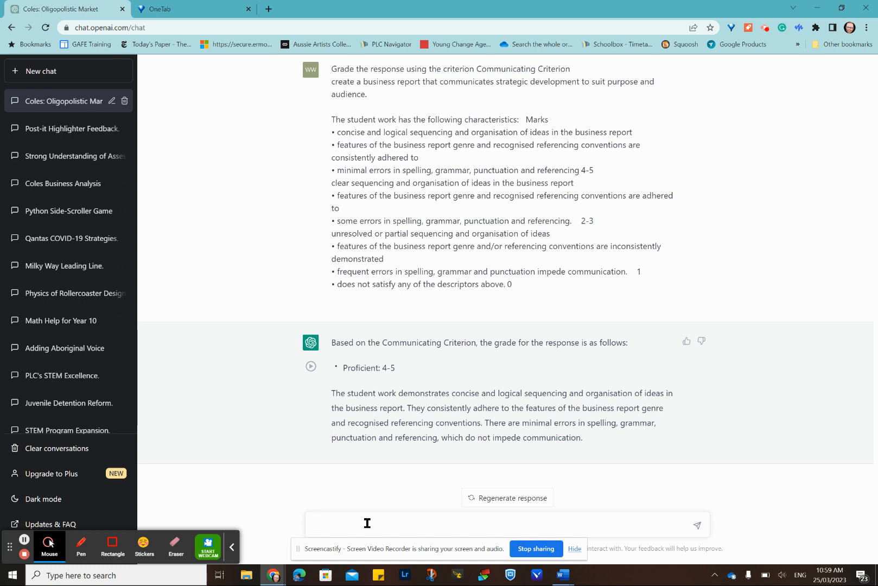
left_click(367, 523)
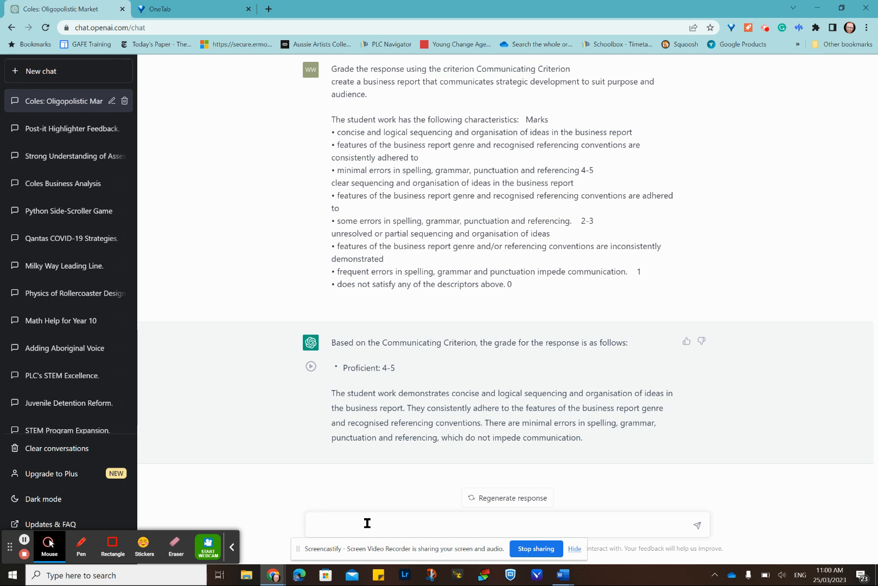
left_click(367, 523)
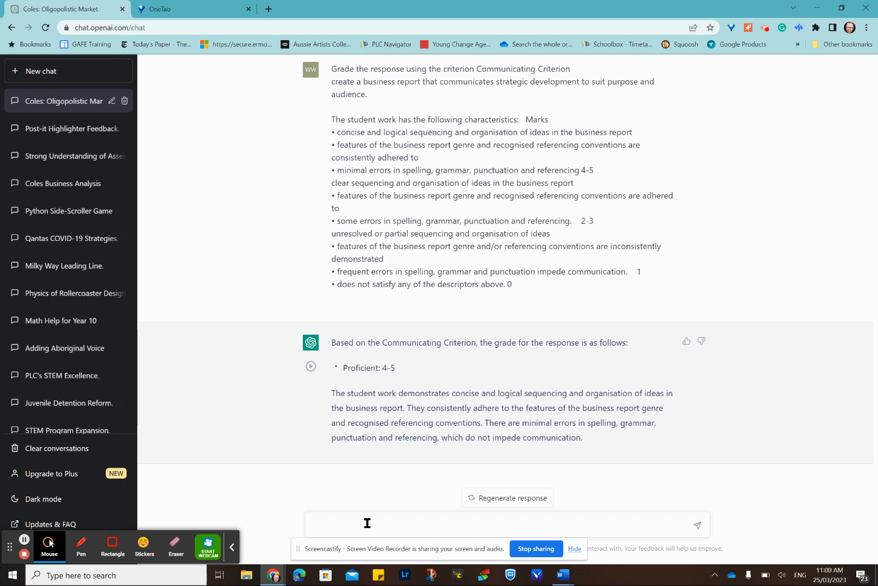
mouse_move(613, 467)
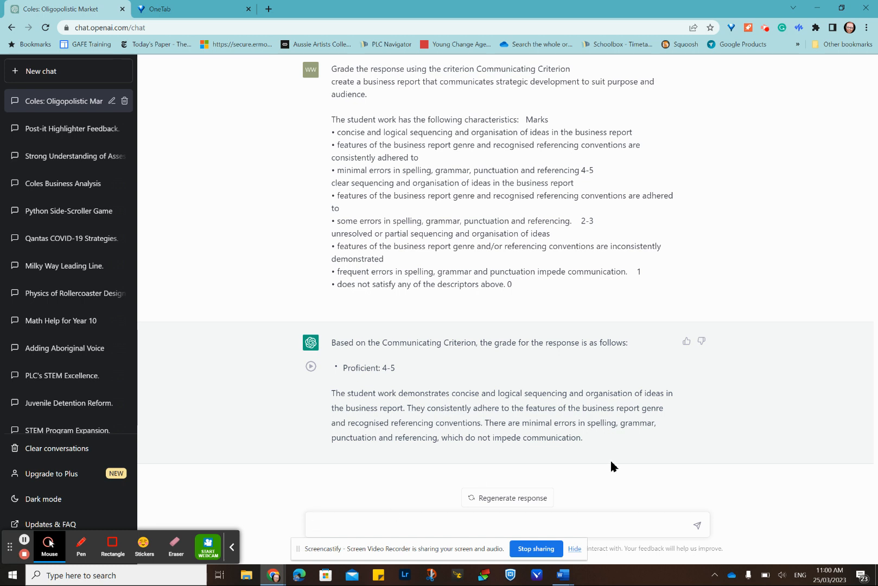